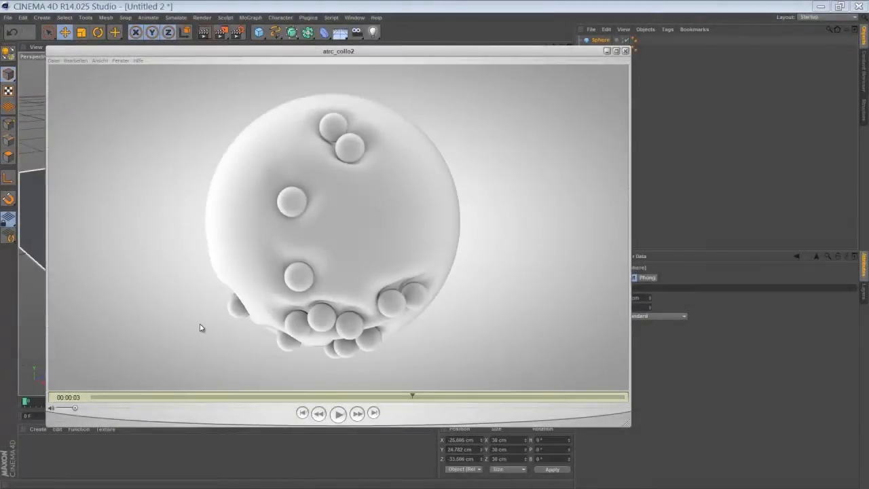
{"action": "mouse_move", "coordinate": [222, 360]}
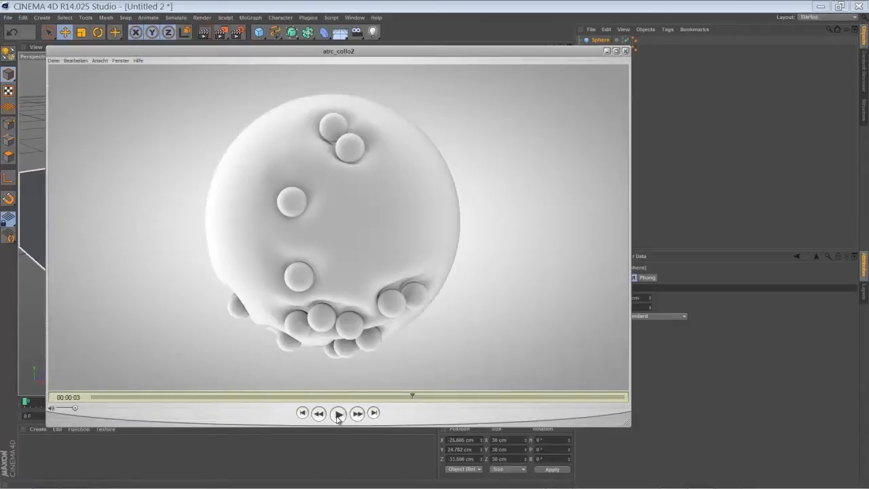
Step: Play the finished render animation, then close the render preview
{"action": "left_click", "coordinate": [338, 413]}
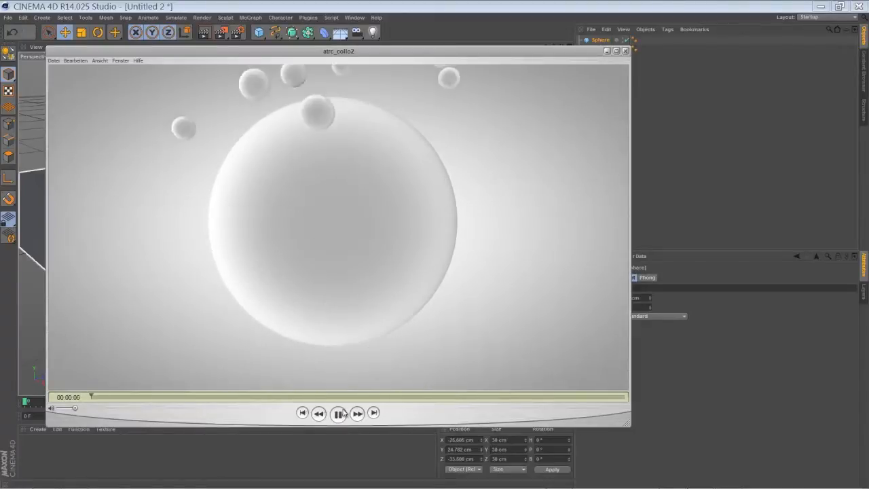
{"action": "left_click", "coordinate": [338, 413]}
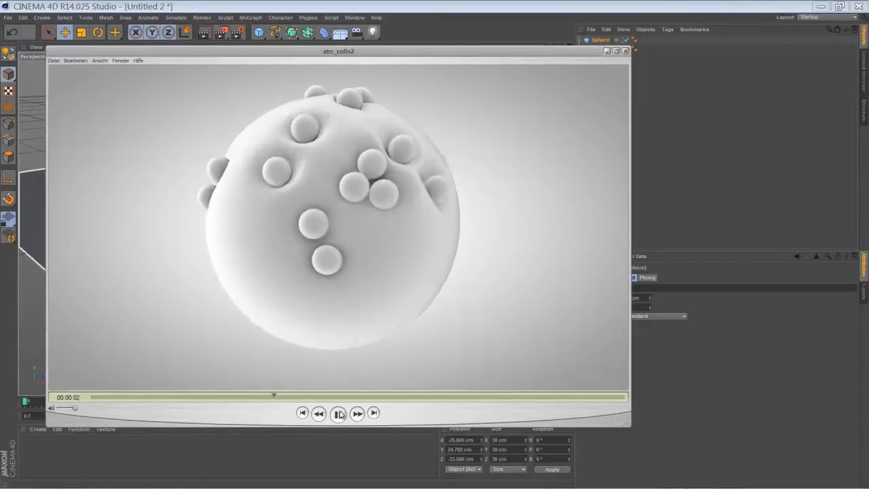
{"action": "left_click", "coordinate": [339, 412]}
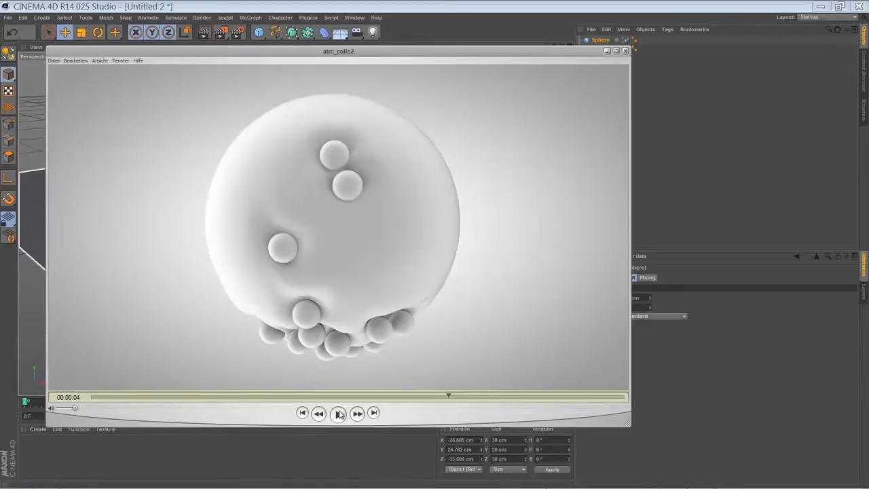
{"action": "left_click", "coordinate": [339, 413]}
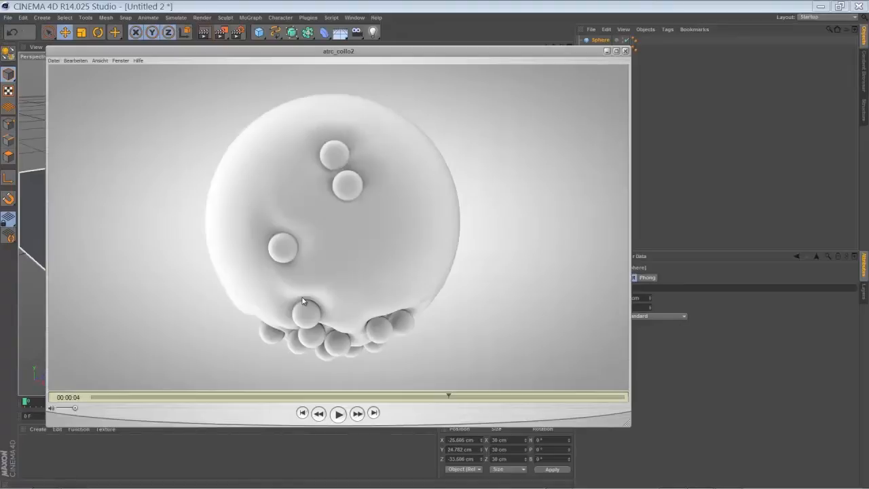
{"action": "mouse_move", "coordinate": [240, 82]}
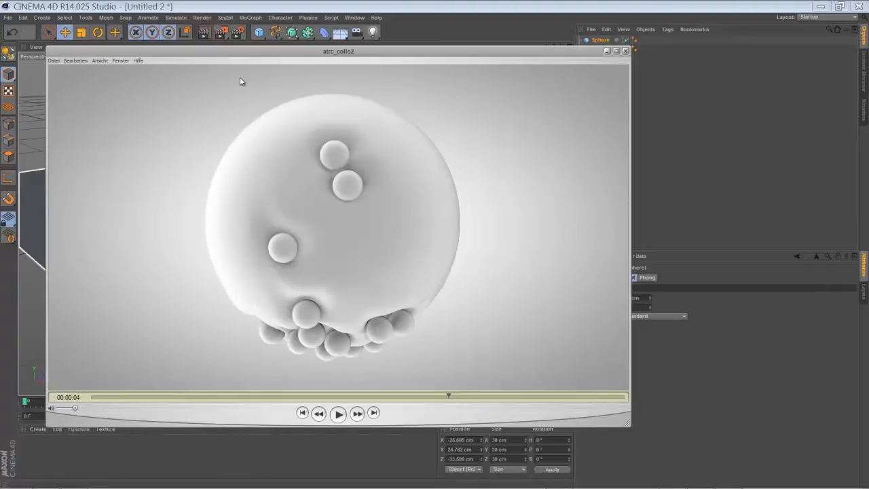
{"action": "mouse_move", "coordinate": [305, 300]}
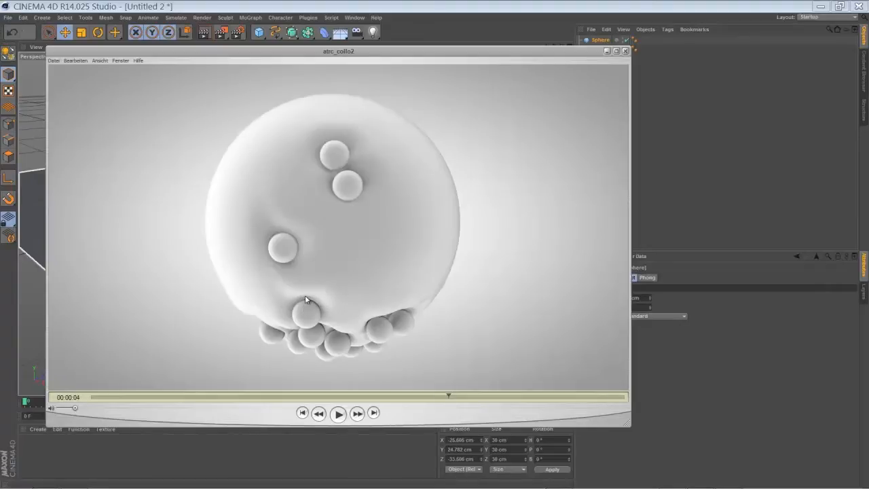
{"action": "mouse_move", "coordinate": [463, 80]}
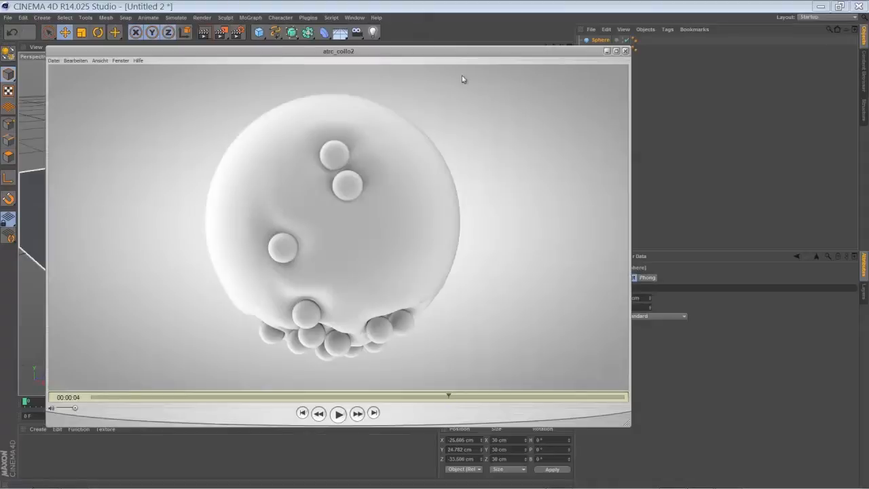
{"action": "mouse_move", "coordinate": [561, 108]}
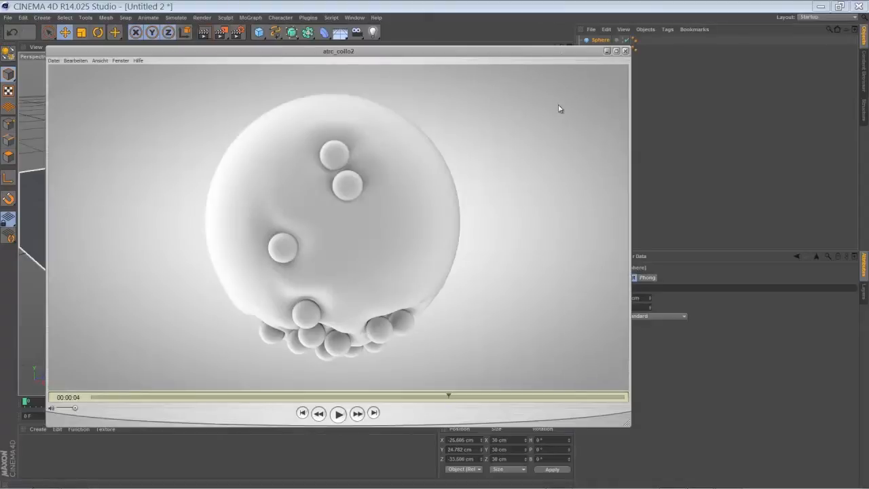
{"action": "left_click", "coordinate": [625, 50]}
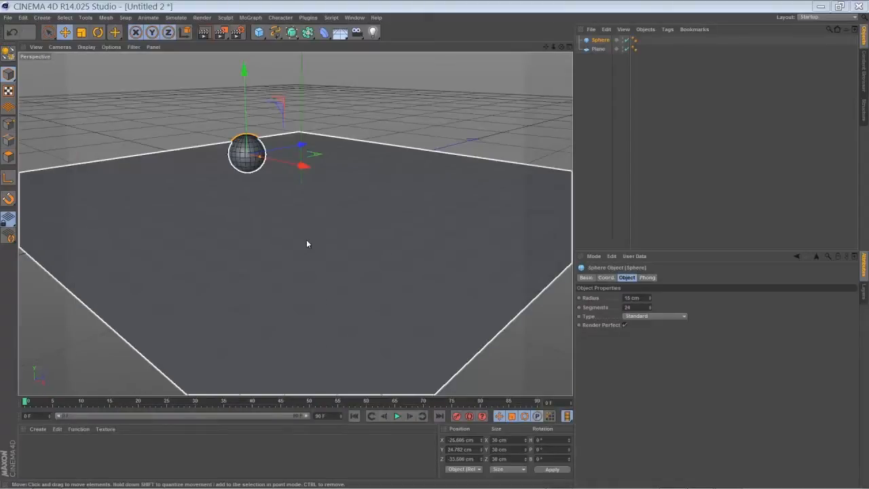
{"action": "mouse_move", "coordinate": [326, 236]}
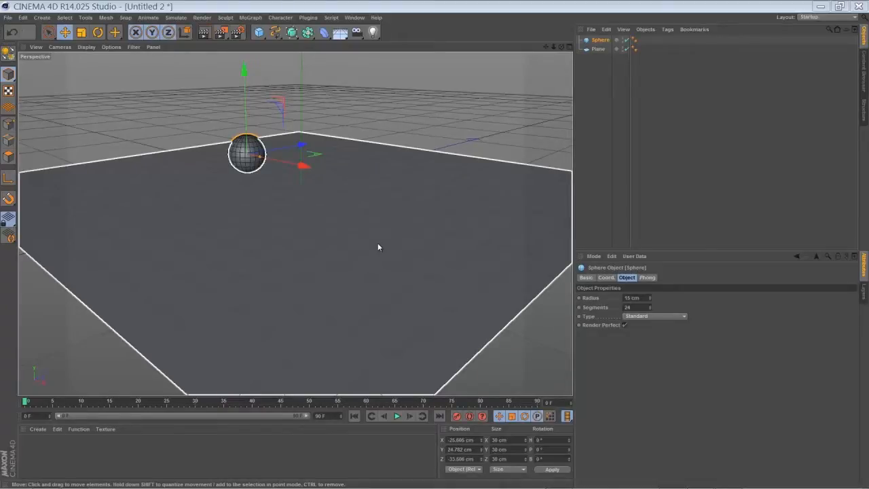
Step: Add a Collision deformer under the Plane and raise the sphere higher above it
{"action": "left_click", "coordinate": [598, 49]}
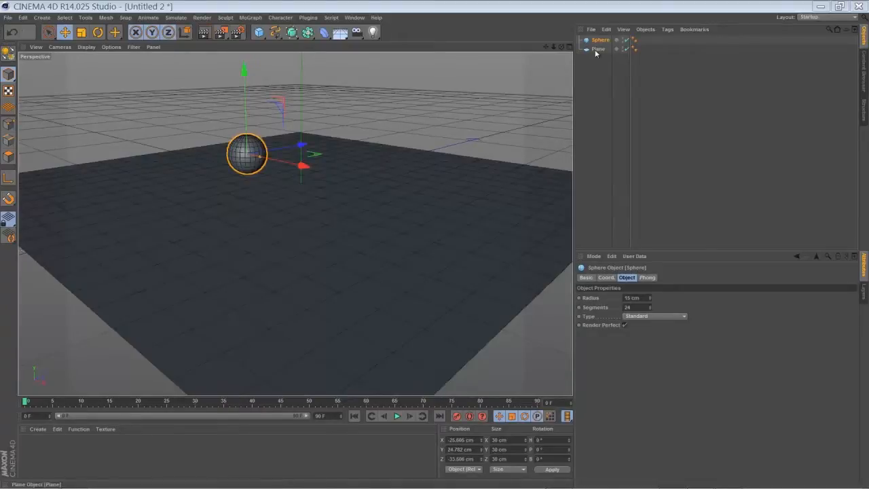
{"action": "left_click", "coordinate": [598, 49]}
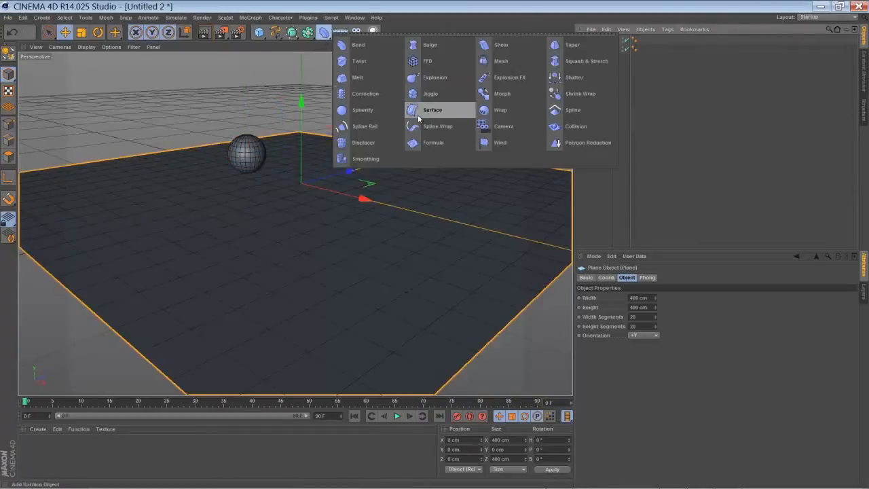
{"action": "left_click", "coordinate": [575, 126]}
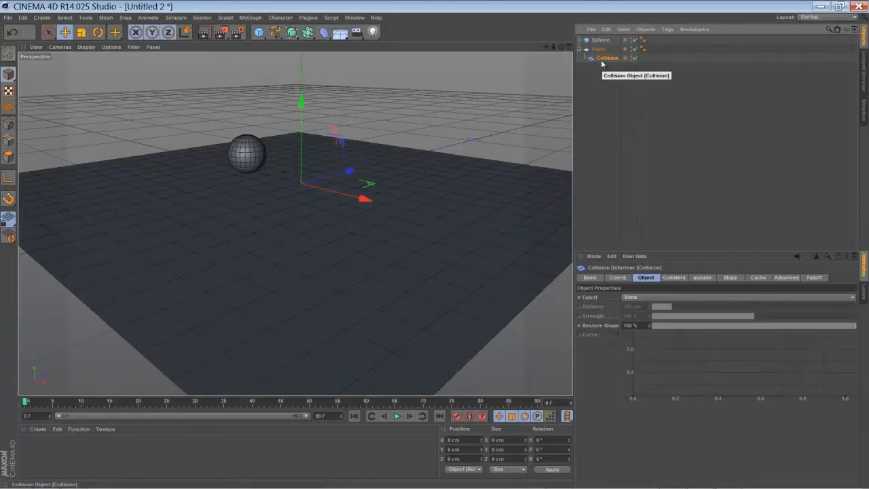
{"action": "left_click", "coordinate": [673, 277]}
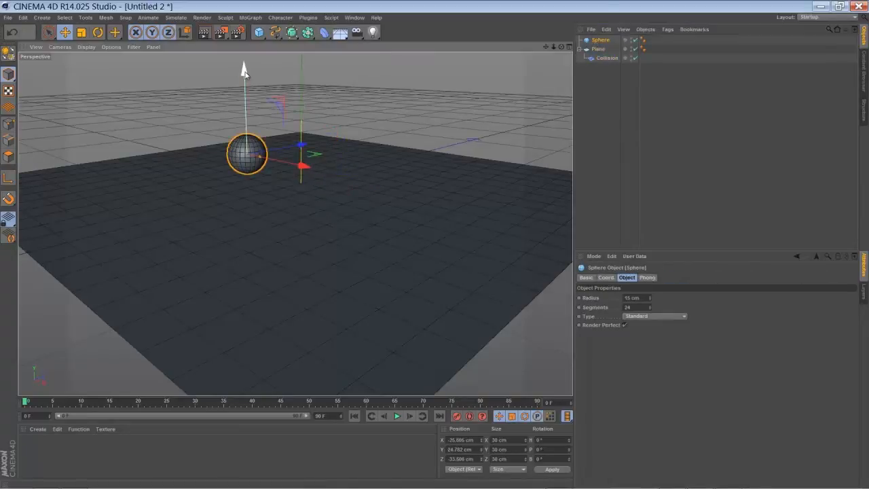
{"action": "left_click_drag", "start_coordinate": [245, 72], "coordinate": [247, 97]}
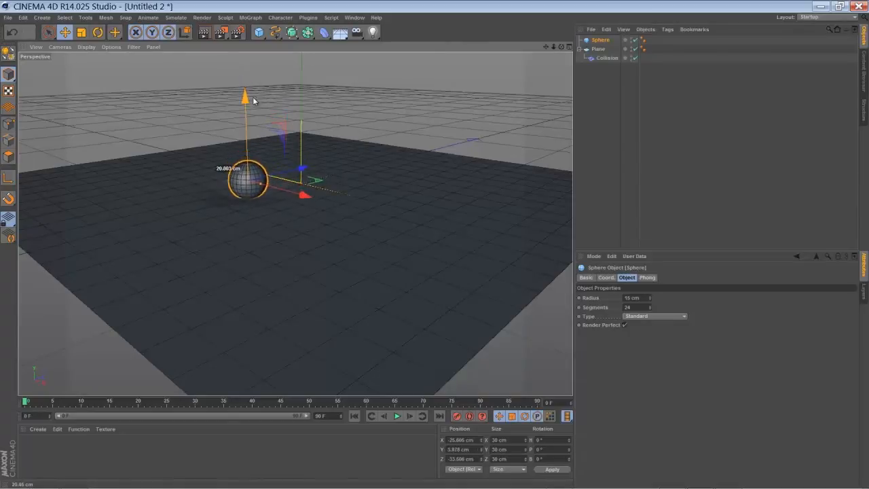
{"action": "left_click_drag", "start_coordinate": [245, 95], "coordinate": [246, 62]}
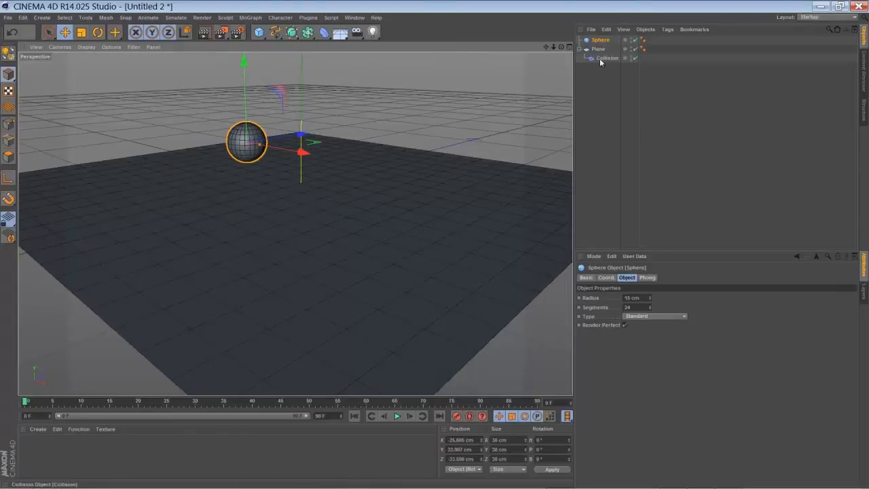
Step: Use the sphere as collider and switch the Collision solver to Inside (Stretch)
{"action": "left_click", "coordinate": [608, 58]}
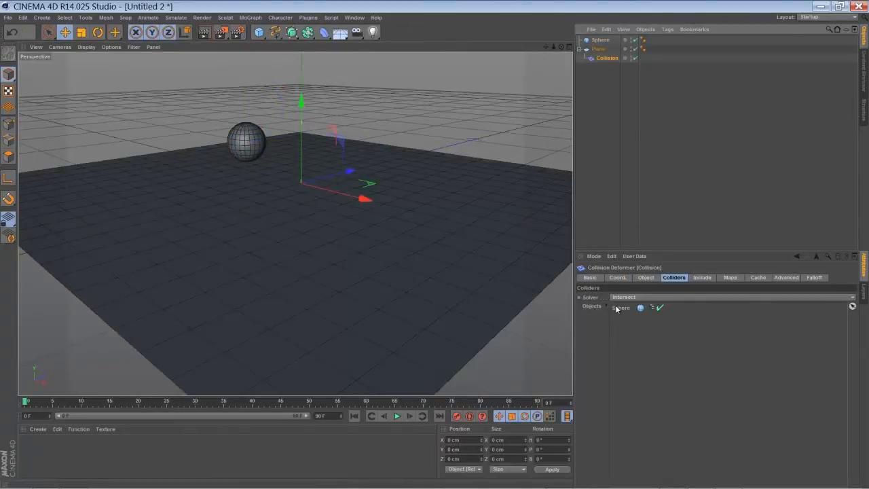
{"action": "mouse_move", "coordinate": [590, 299]}
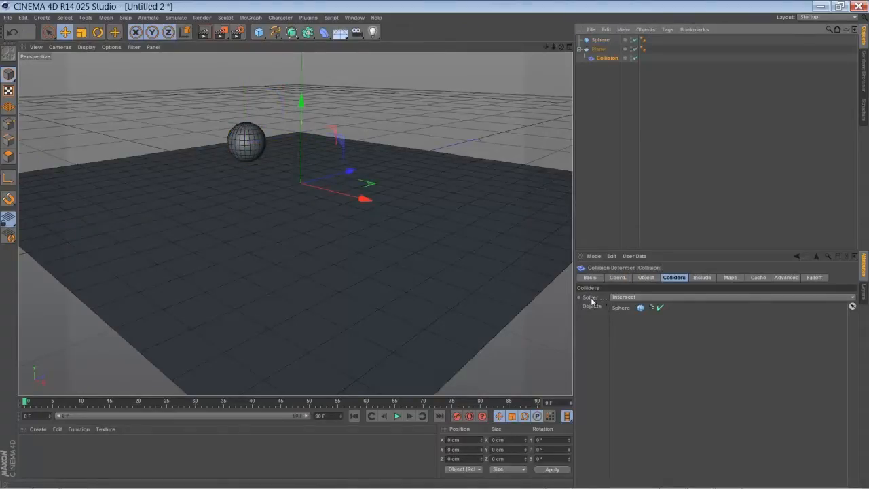
{"action": "mouse_move", "coordinate": [630, 303]}
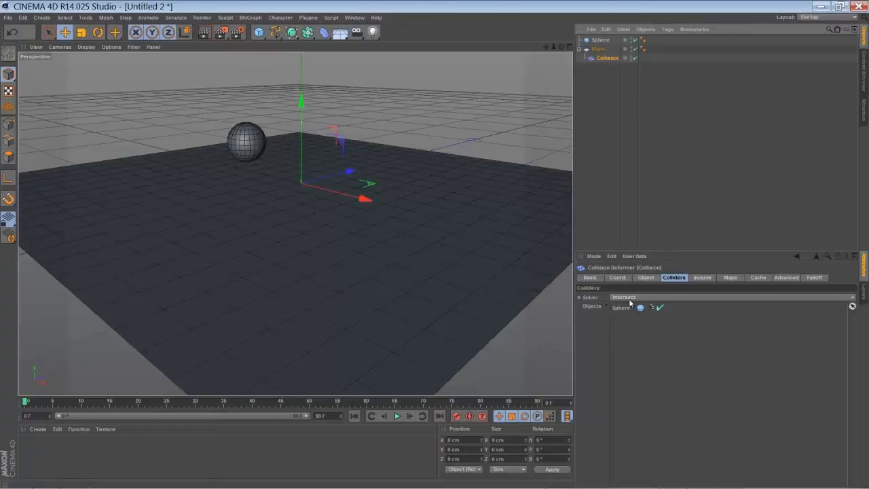
{"action": "mouse_move", "coordinate": [637, 337]}
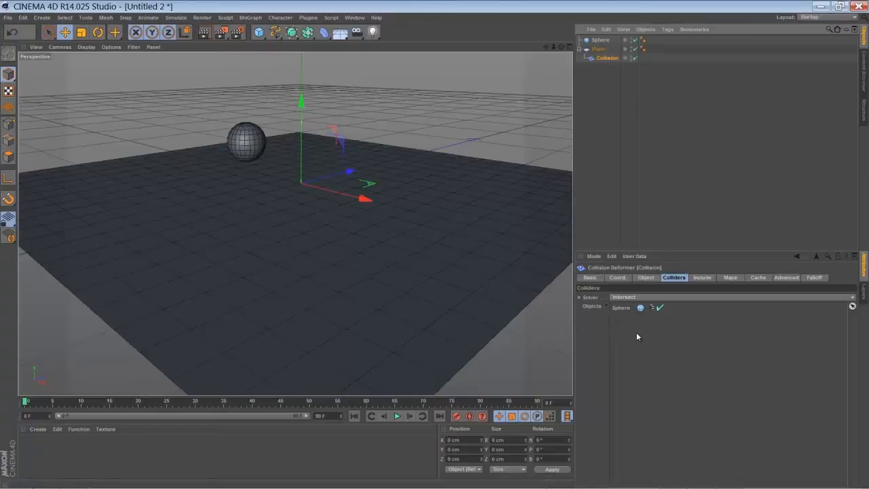
{"action": "mouse_move", "coordinate": [589, 33]}
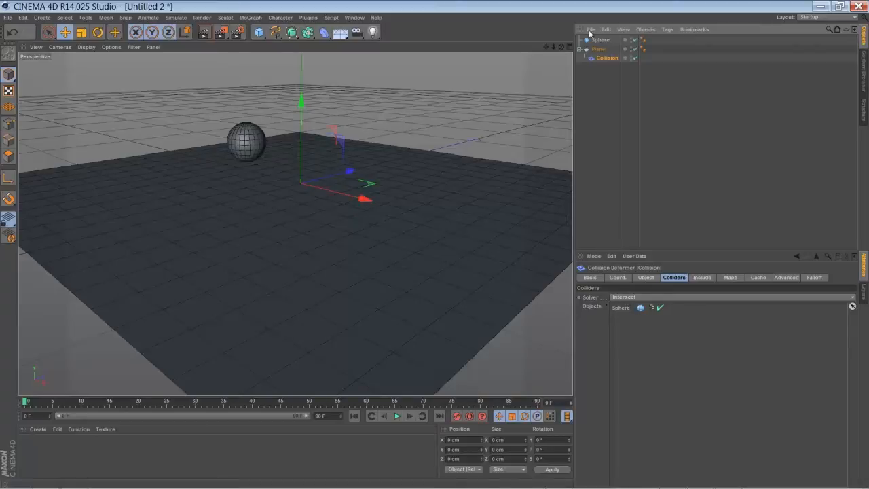
{"action": "left_click", "coordinate": [600, 39]}
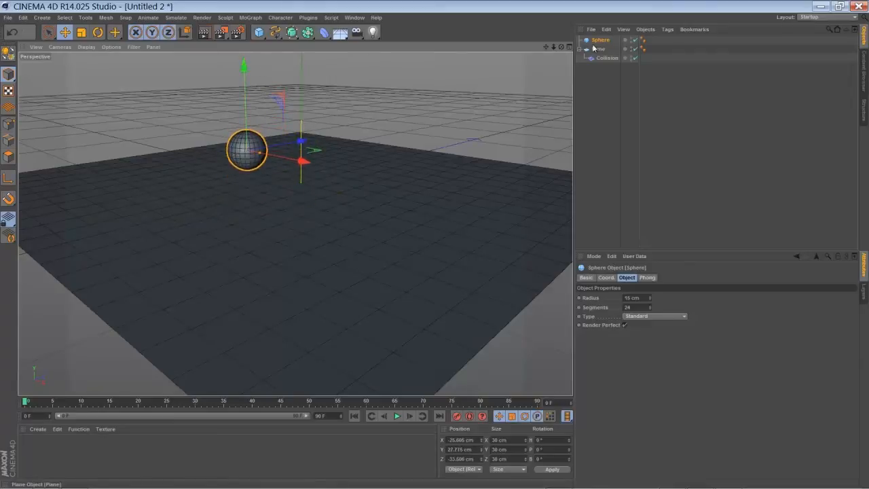
{"action": "left_click", "coordinate": [608, 57]}
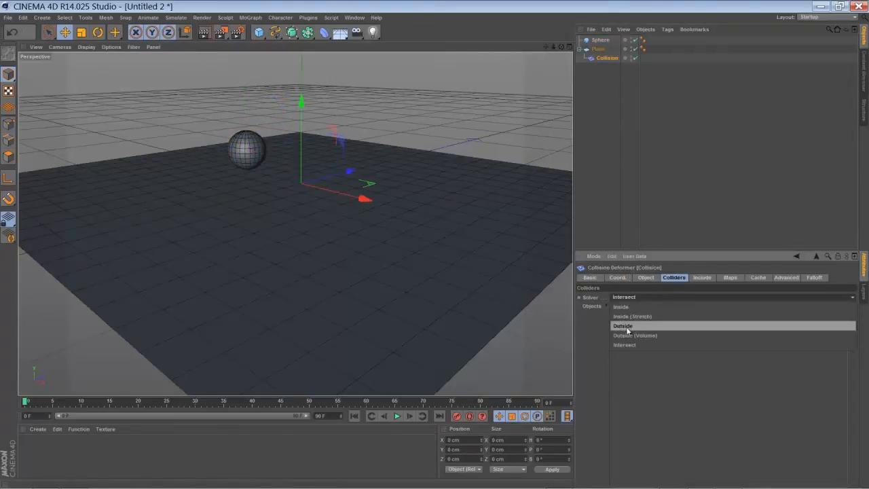
{"action": "left_click", "coordinate": [632, 316]}
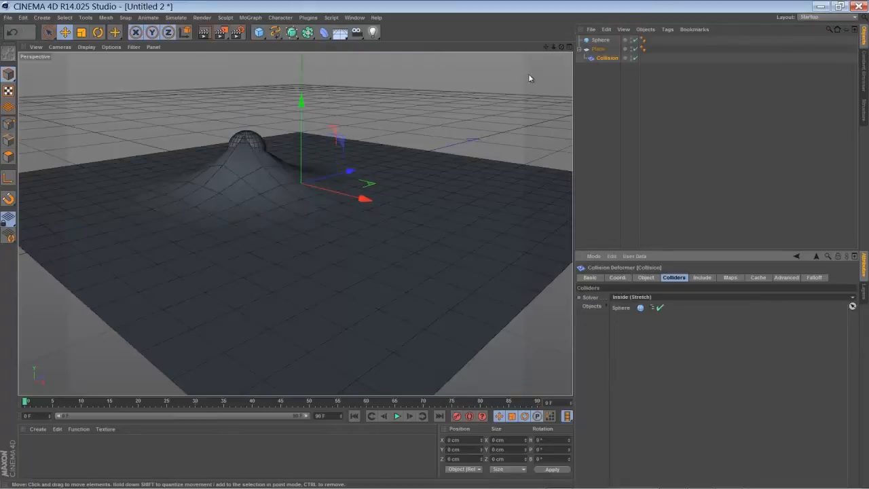
{"action": "left_click", "coordinate": [600, 39]}
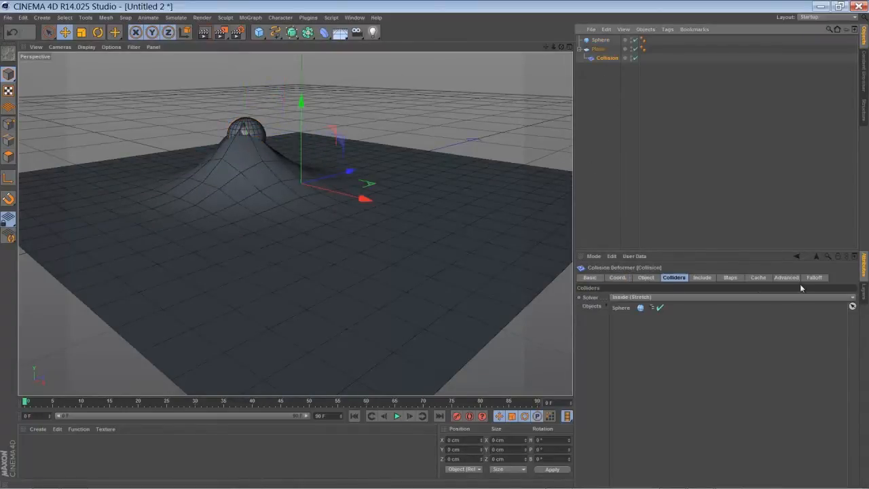
Step: Lower the Collision deformer's Advanced Stretch to 7 and Relax to 23
{"action": "left_click", "coordinate": [785, 277]}
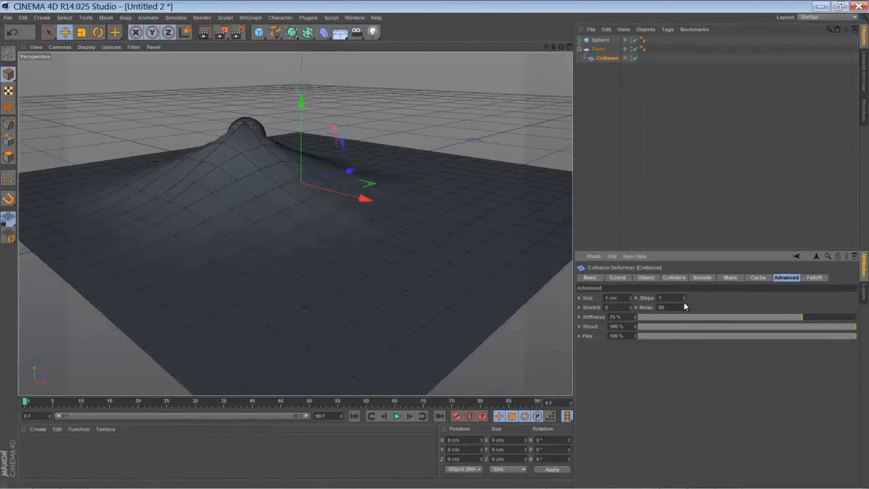
{"action": "left_click_drag", "start_coordinate": [662, 307], "coordinate": [672, 307]}
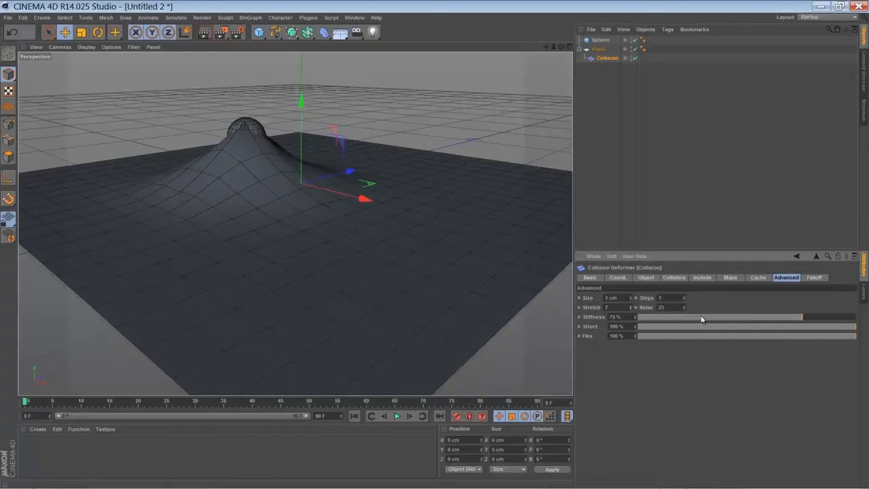
{"action": "left_click", "coordinate": [607, 58]}
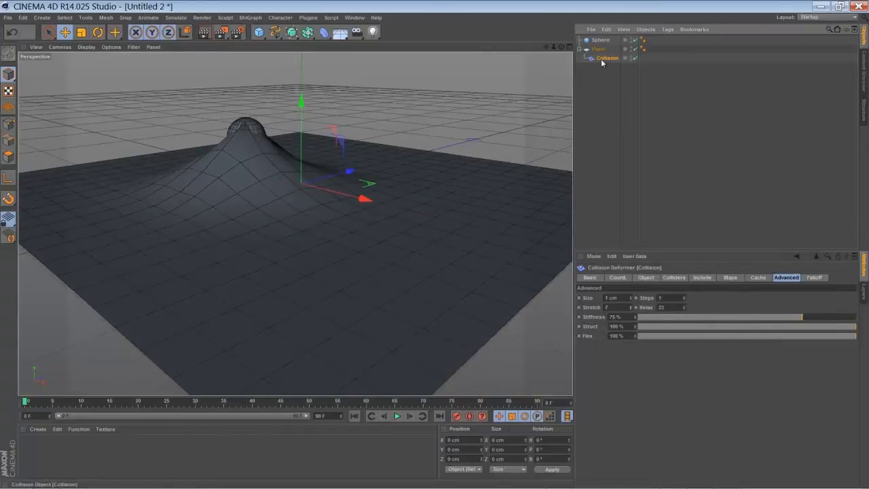
Step: Set the Collision solver to Outside (Volume) and lift the sphere off the plane
{"action": "left_click", "coordinate": [645, 277]}
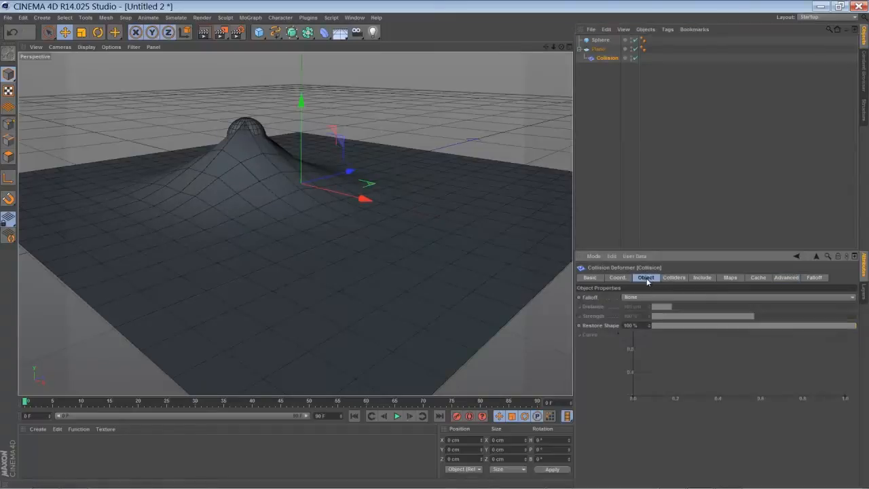
{"action": "left_click", "coordinate": [674, 277]}
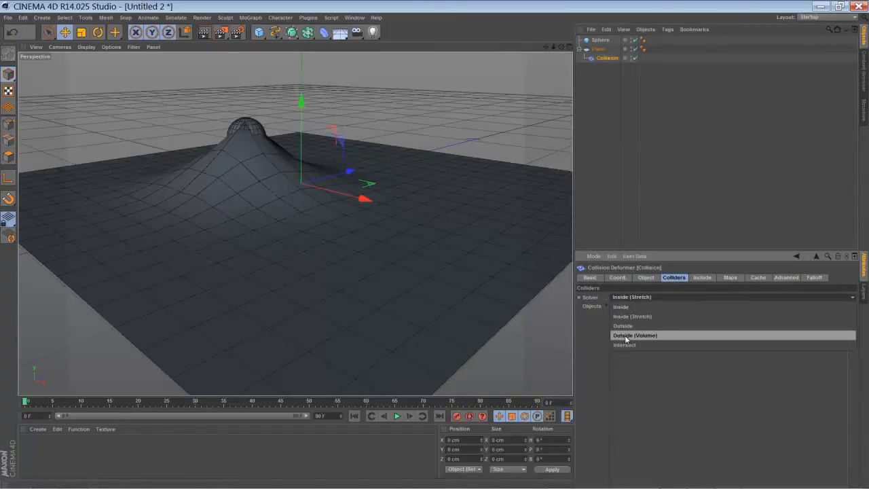
{"action": "left_click", "coordinate": [622, 326]}
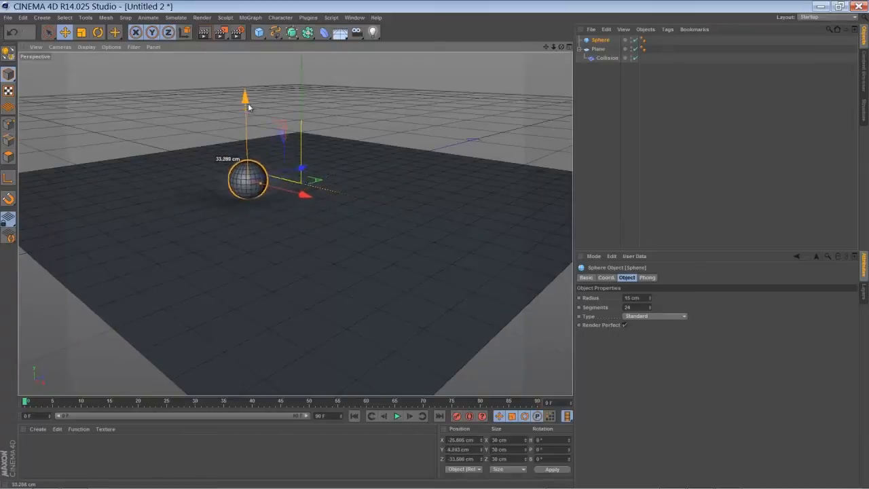
{"action": "left_click_drag", "start_coordinate": [244, 95], "coordinate": [245, 91]}
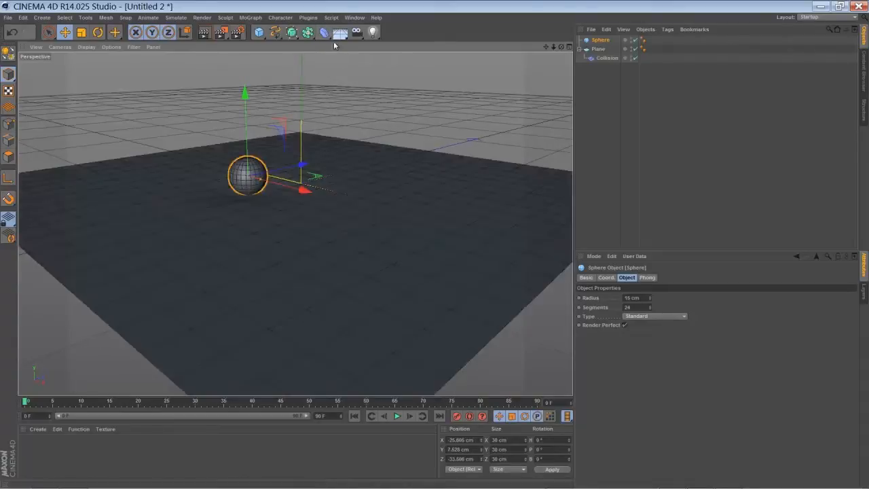
Step: Add a Jiggle deformer to the Plane from the Deformer palette
{"action": "left_click", "coordinate": [324, 32]}
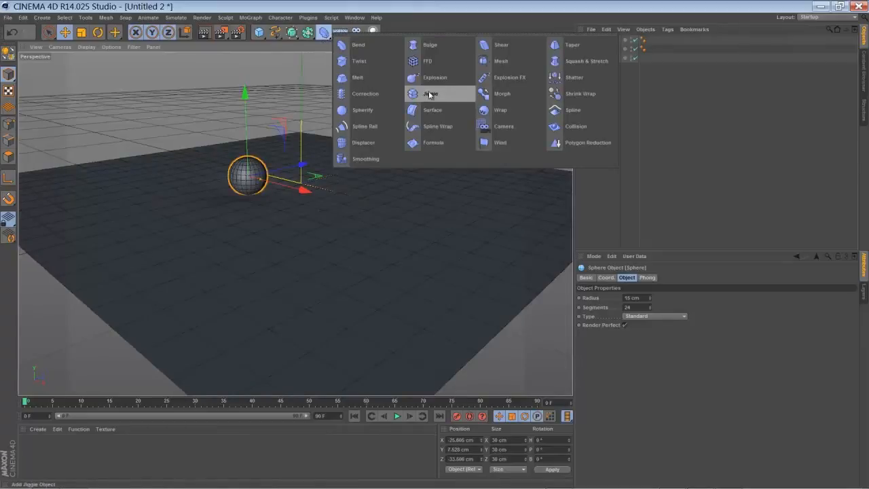
{"action": "left_click", "coordinate": [430, 93]}
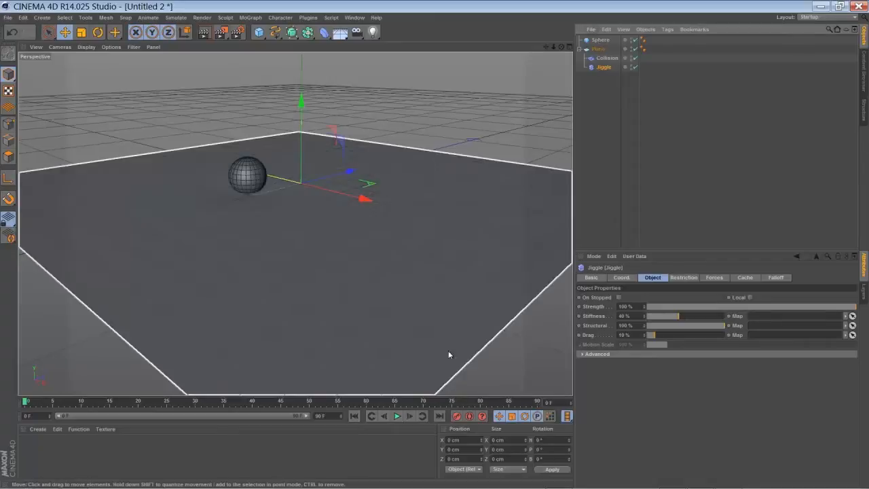
Step: Play the timeline and drag the sphere across the plane toward its centre
{"action": "left_click", "coordinate": [397, 415]}
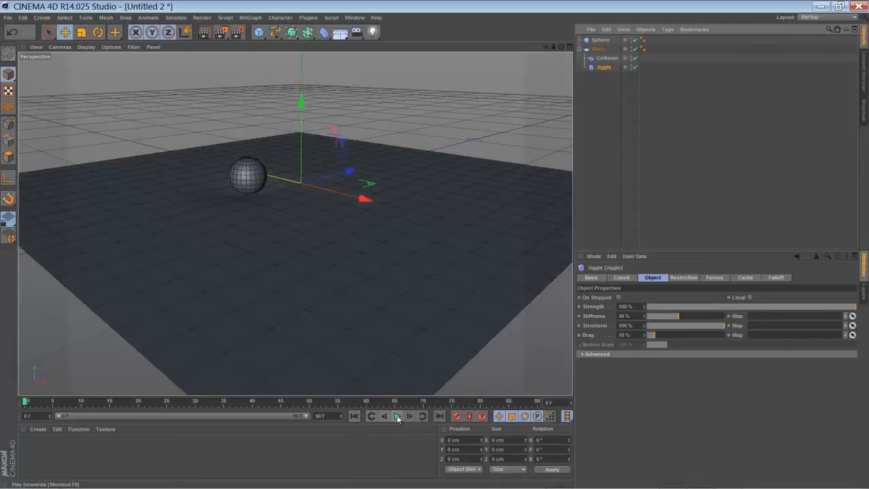
{"action": "left_click", "coordinate": [398, 416]}
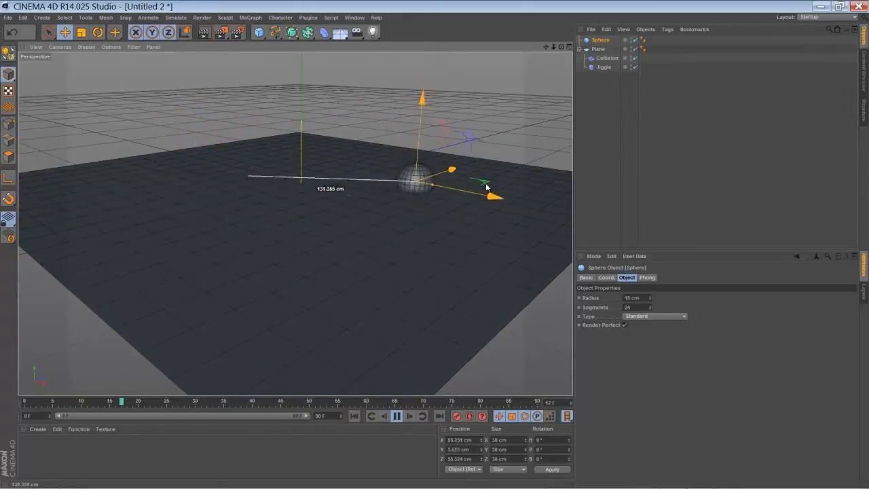
{"action": "left_click_drag", "start_coordinate": [434, 187], "coordinate": [319, 170]}
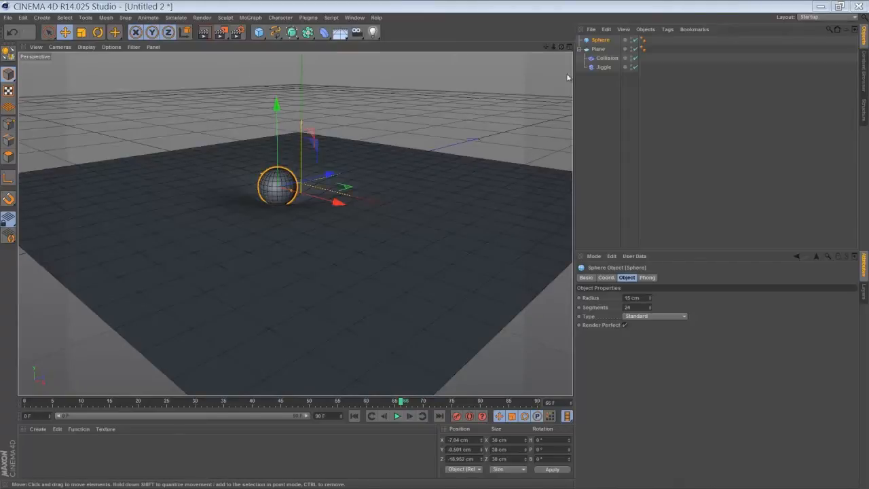
{"action": "mouse_move", "coordinate": [580, 77]}
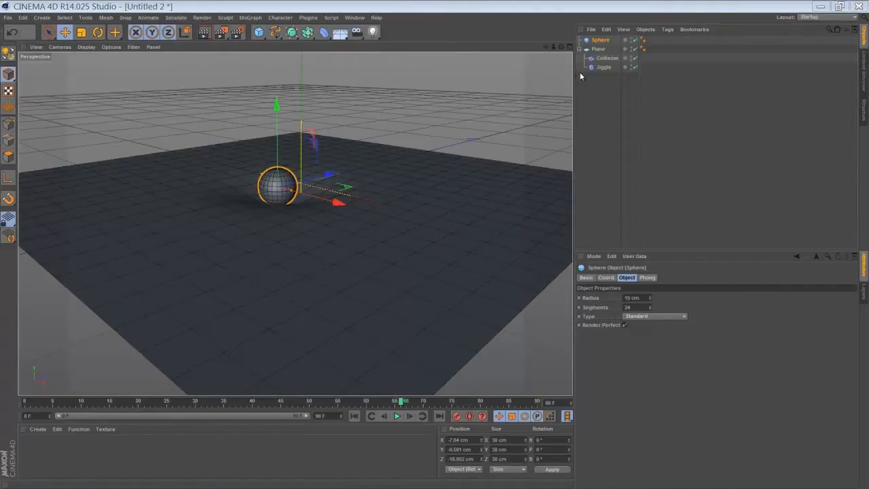
Step: Select the Plane to view its 400×400 cm size and 45×41 segments
{"action": "left_click", "coordinate": [598, 49]}
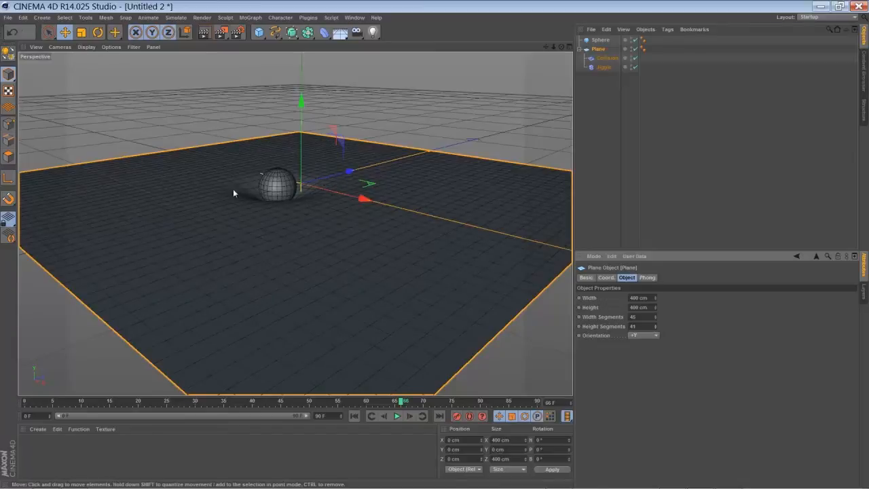
{"action": "left_click", "coordinate": [274, 186]}
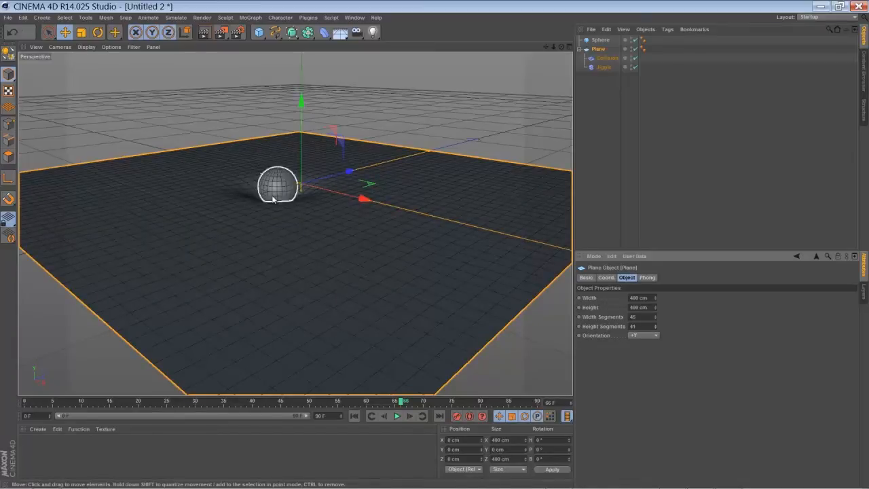
{"action": "mouse_move", "coordinate": [269, 206]}
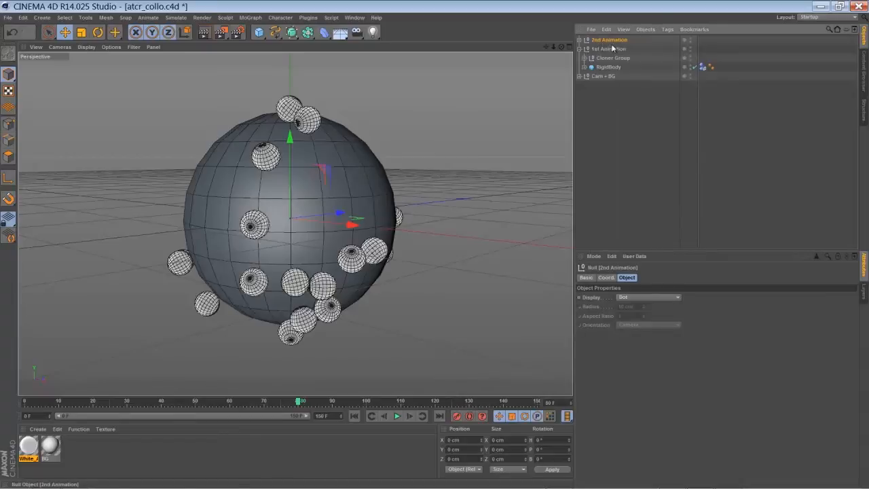
Step: Expand 1st Animation, Cloner Group and Balls, then select the RigidBody sphere
{"action": "left_click", "coordinate": [609, 48]}
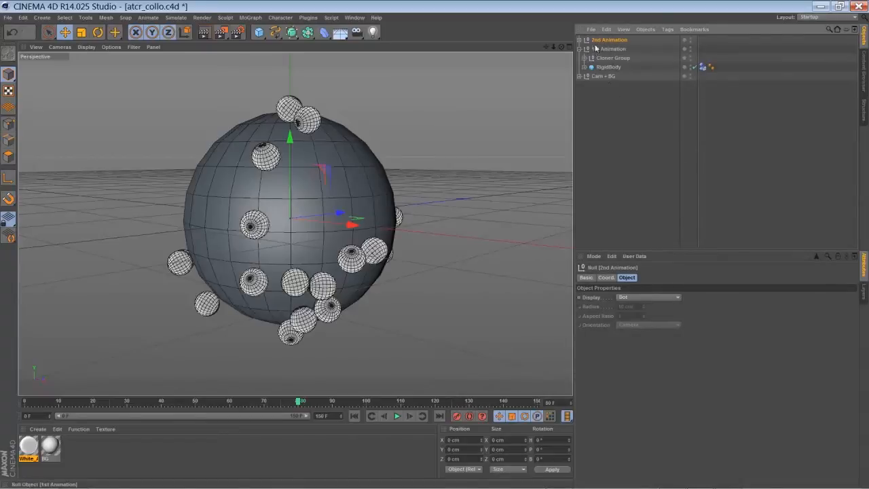
{"action": "mouse_move", "coordinate": [607, 70]}
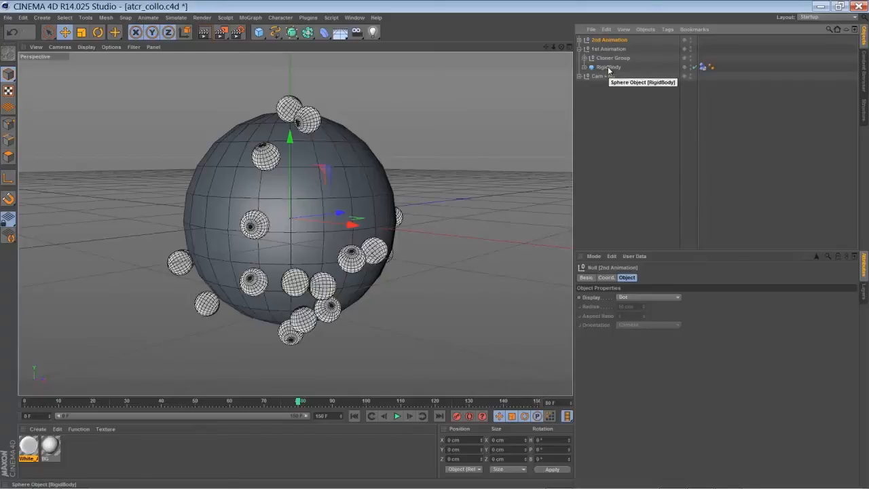
{"action": "left_click", "coordinate": [584, 57]}
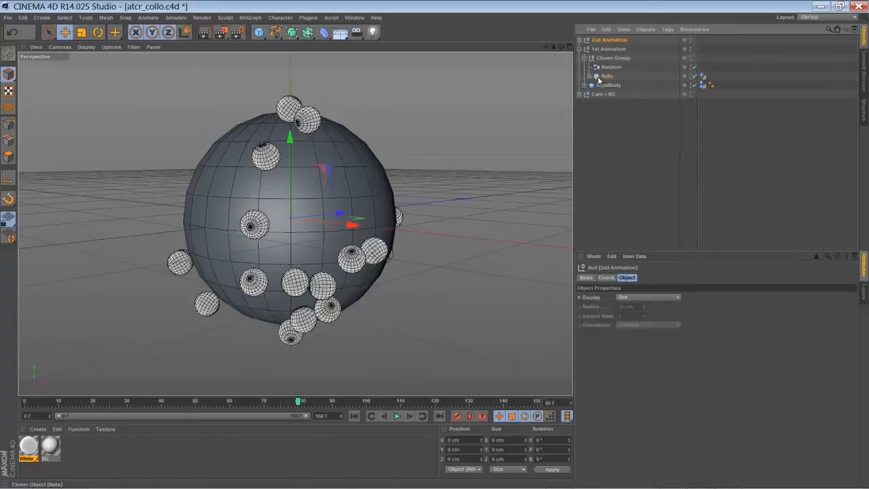
{"action": "left_click", "coordinate": [606, 76]}
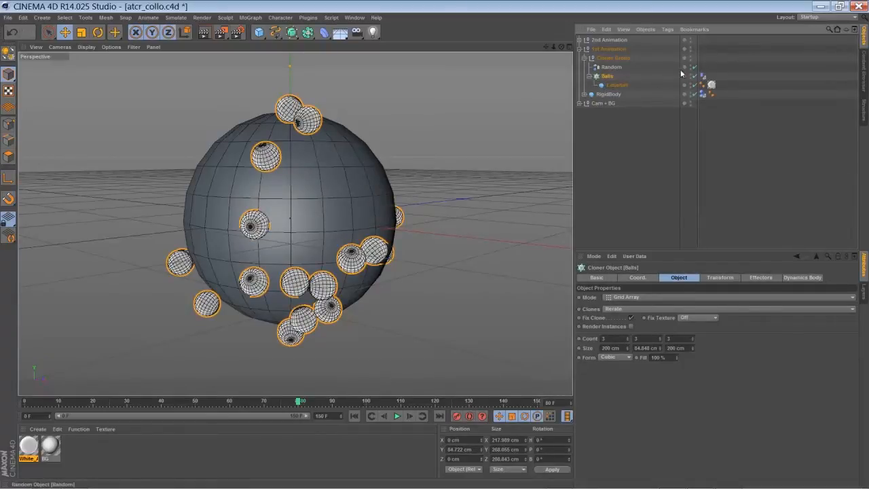
{"action": "mouse_move", "coordinate": [676, 108]}
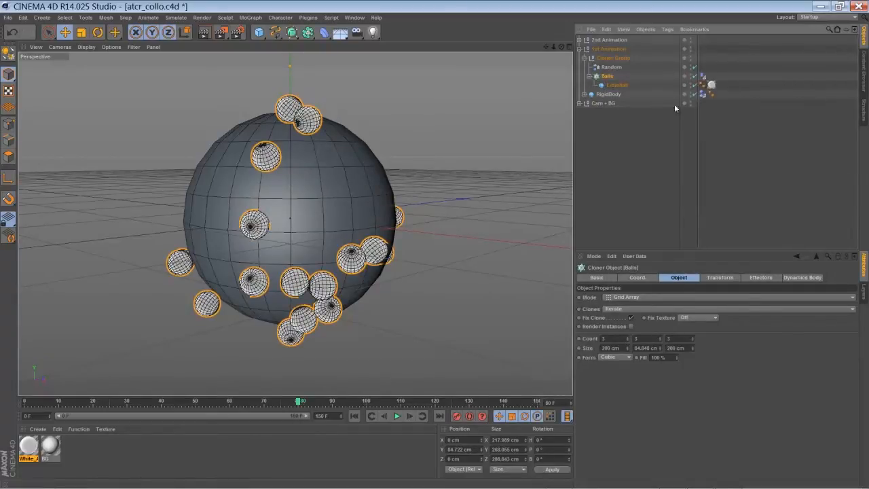
{"action": "mouse_move", "coordinate": [607, 94]}
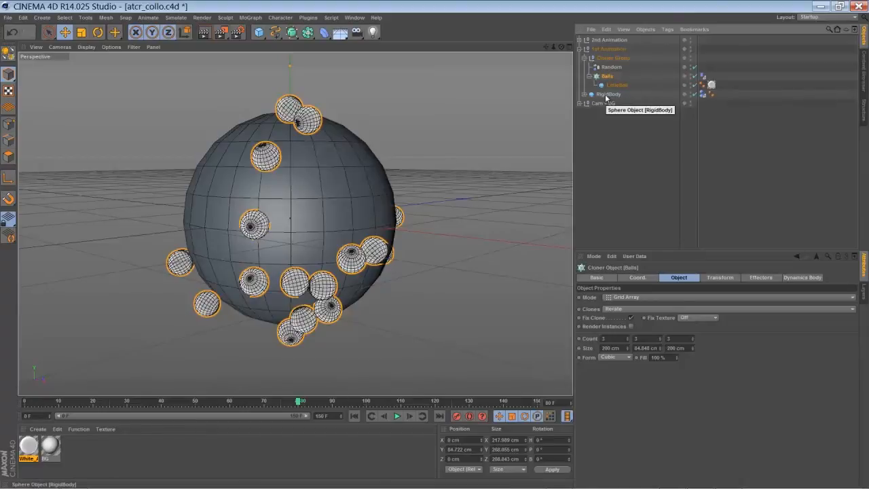
{"action": "left_click", "coordinate": [609, 93]}
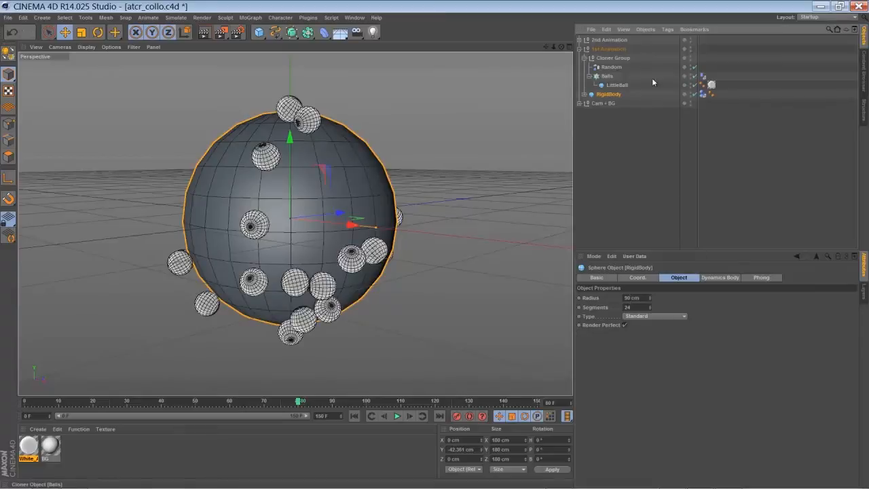
{"action": "mouse_move", "coordinate": [703, 94]}
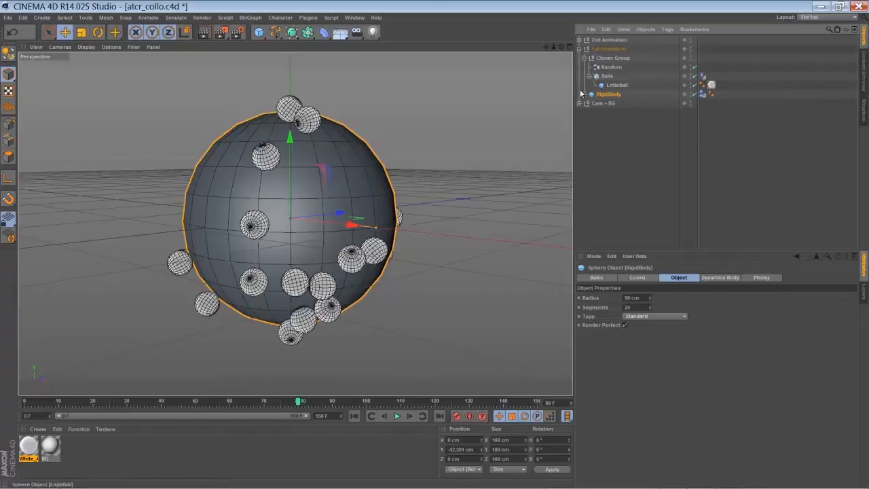
{"action": "left_click", "coordinate": [585, 93]}
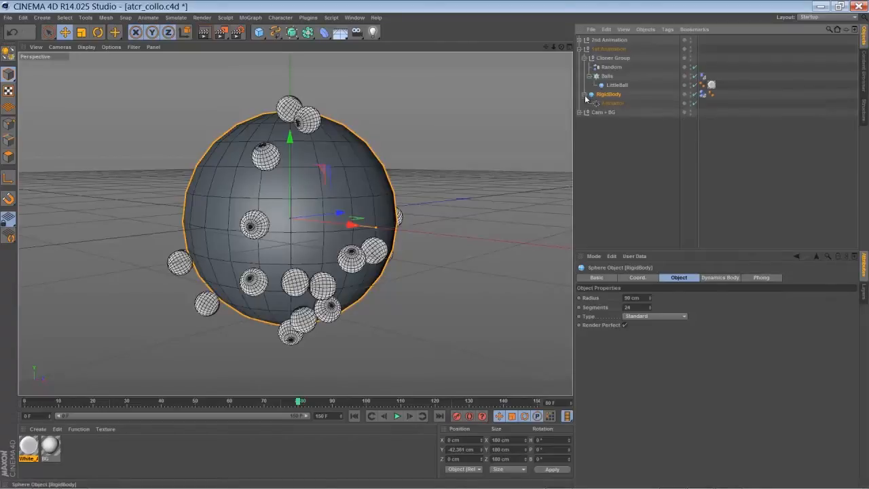
{"action": "left_click", "coordinate": [613, 102]}
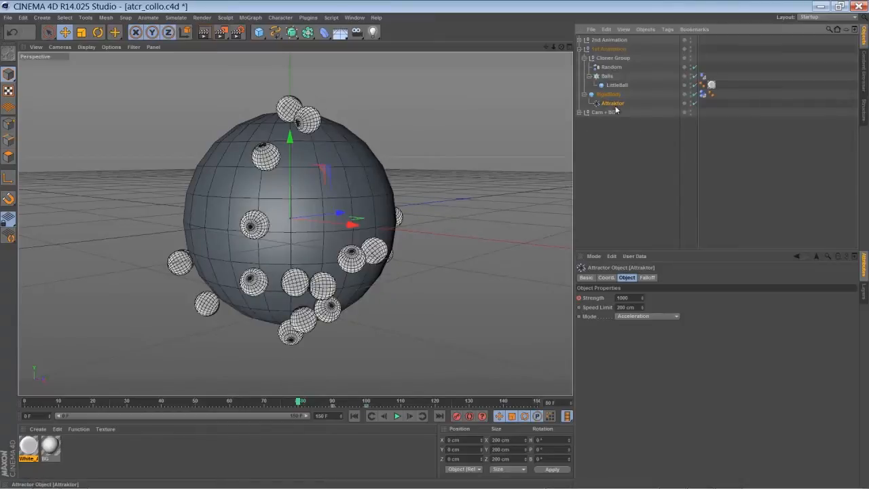
{"action": "left_click", "coordinate": [175, 17]}
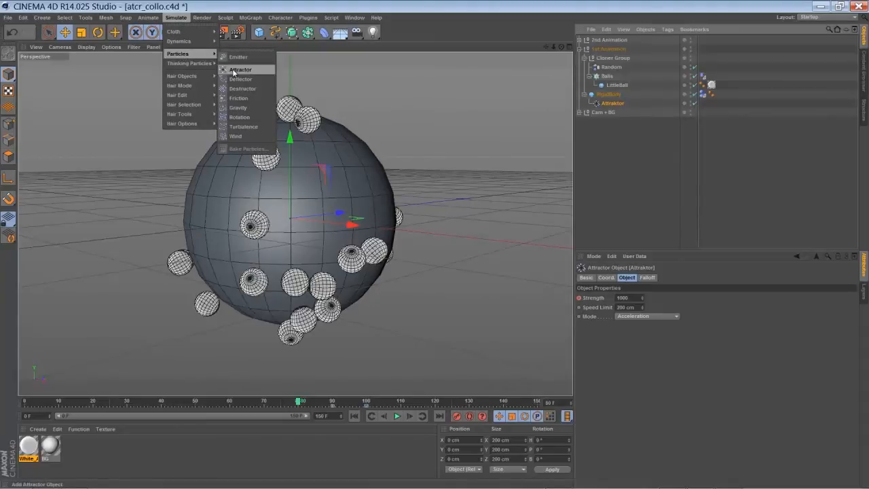
{"action": "mouse_move", "coordinate": [239, 107]}
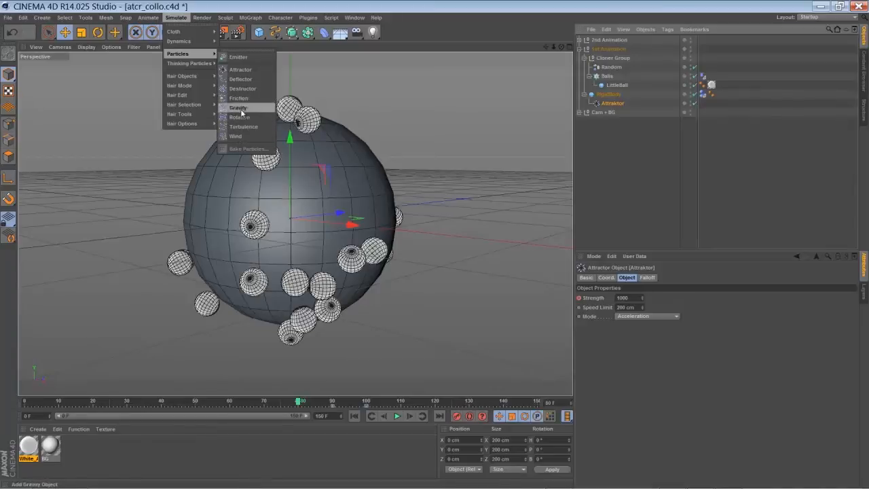
{"action": "mouse_move", "coordinate": [241, 70]}
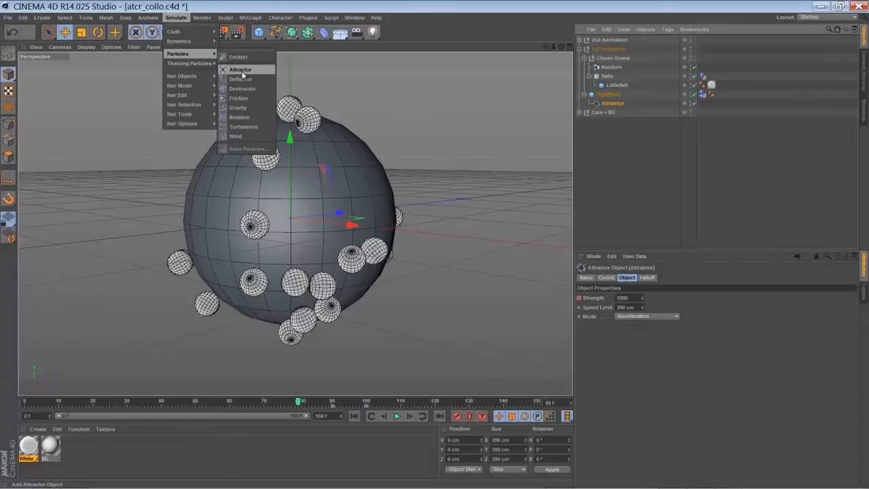
{"action": "left_click", "coordinate": [240, 69]}
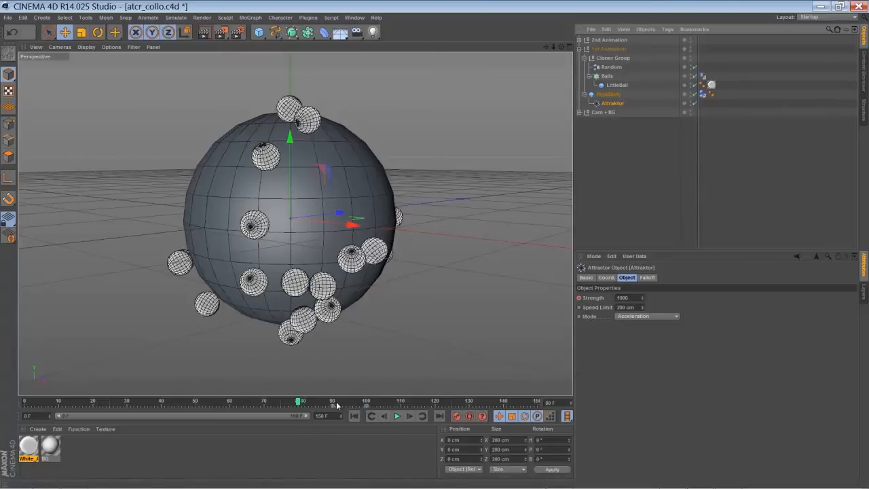
{"action": "left_click_drag", "start_coordinate": [302, 400], "coordinate": [297, 401]}
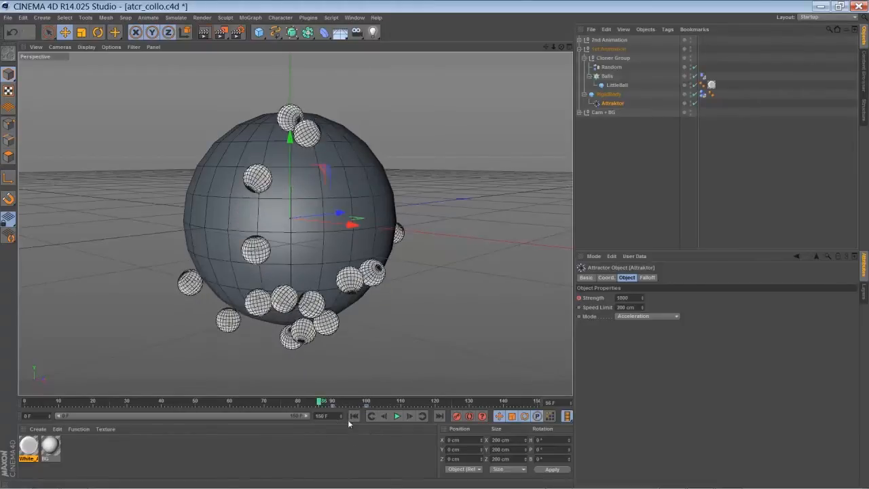
{"action": "left_click_drag", "start_coordinate": [319, 400], "coordinate": [307, 399]}
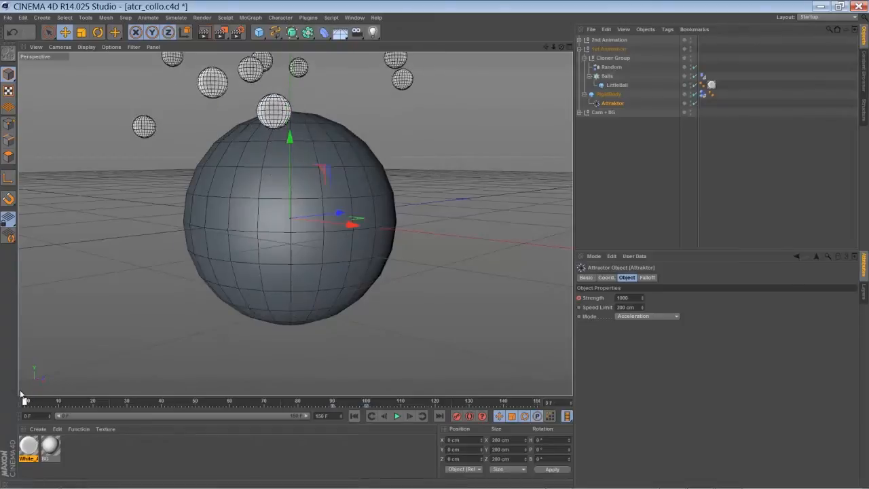
{"action": "left_click_drag", "start_coordinate": [25, 400], "coordinate": [62, 401]}
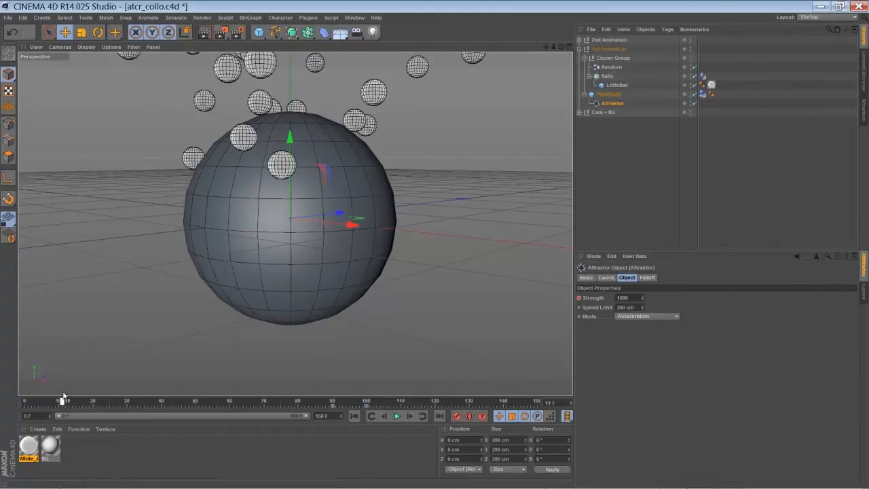
{"action": "left_click_drag", "start_coordinate": [61, 400], "coordinate": [124, 400]}
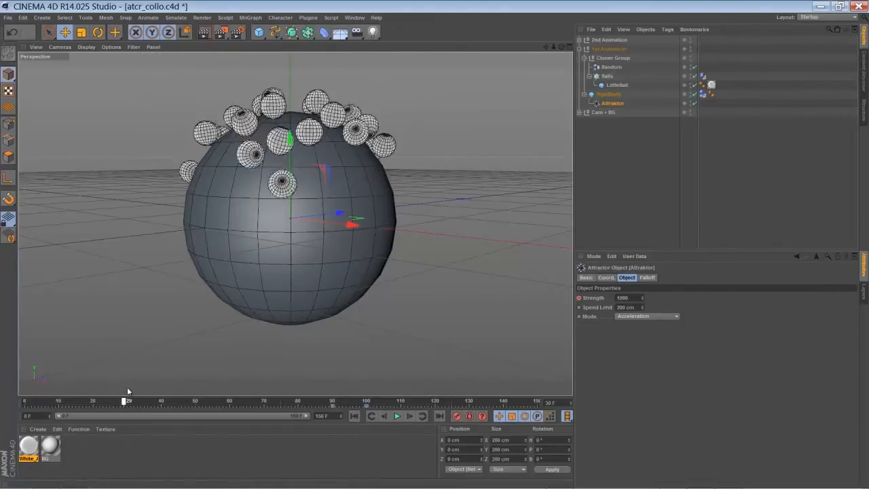
{"action": "left_click_drag", "start_coordinate": [123, 401], "coordinate": [323, 401]}
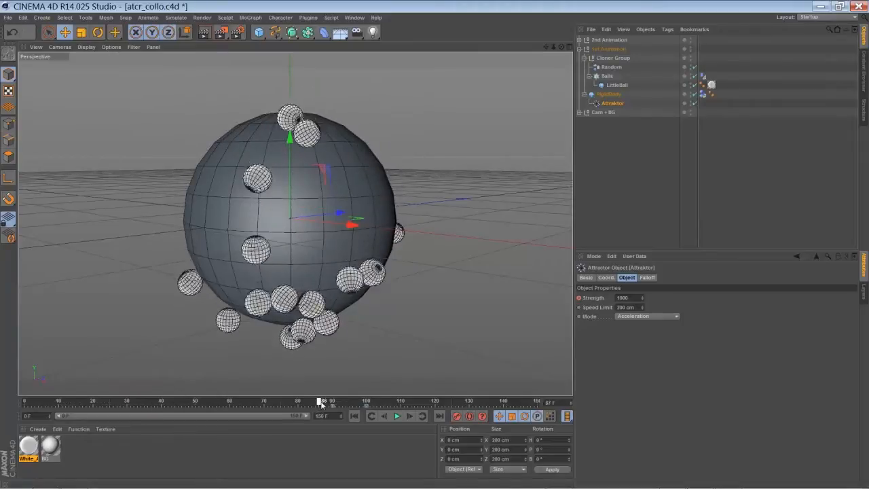
{"action": "left_click_drag", "start_coordinate": [322, 400], "coordinate": [333, 400]}
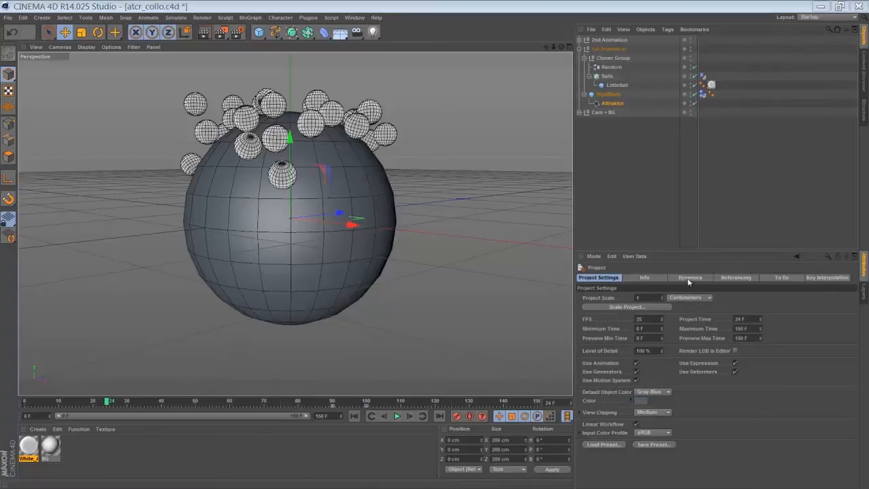
Step: View project Dynamics settings: dynamics enabled, gravity 5 cm
{"action": "left_click", "coordinate": [690, 277]}
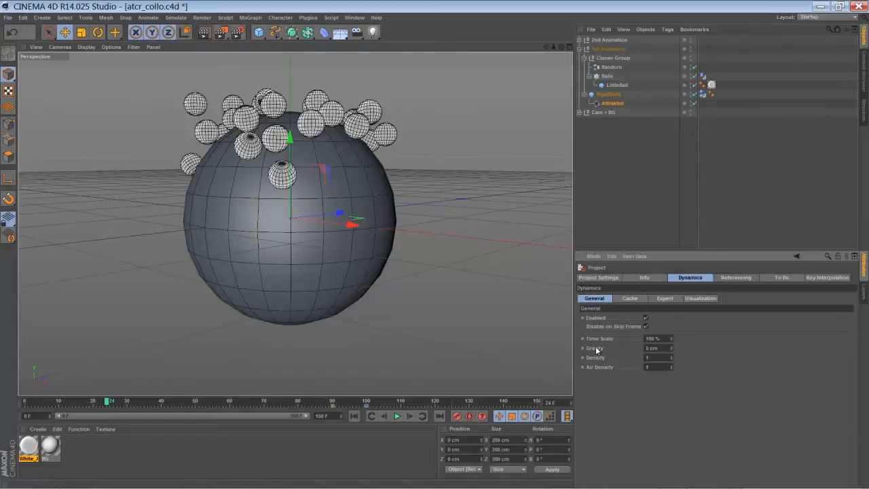
{"action": "mouse_move", "coordinate": [633, 351]}
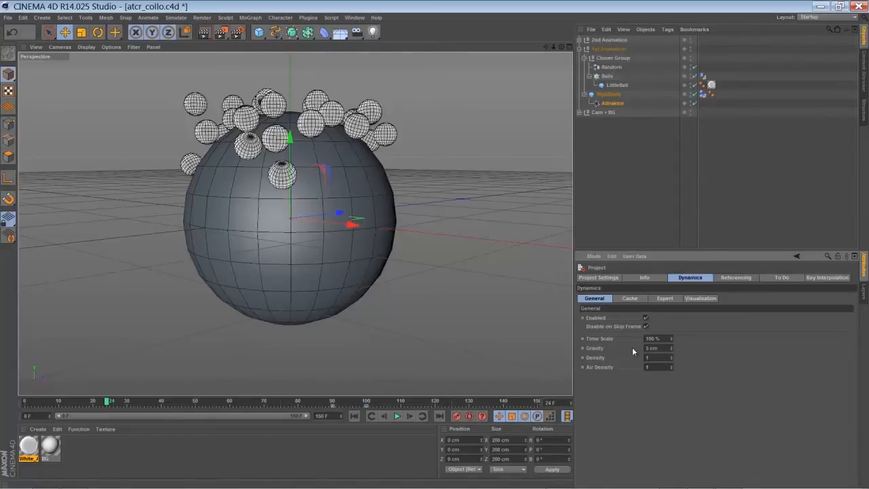
{"action": "mouse_move", "coordinate": [699, 399]}
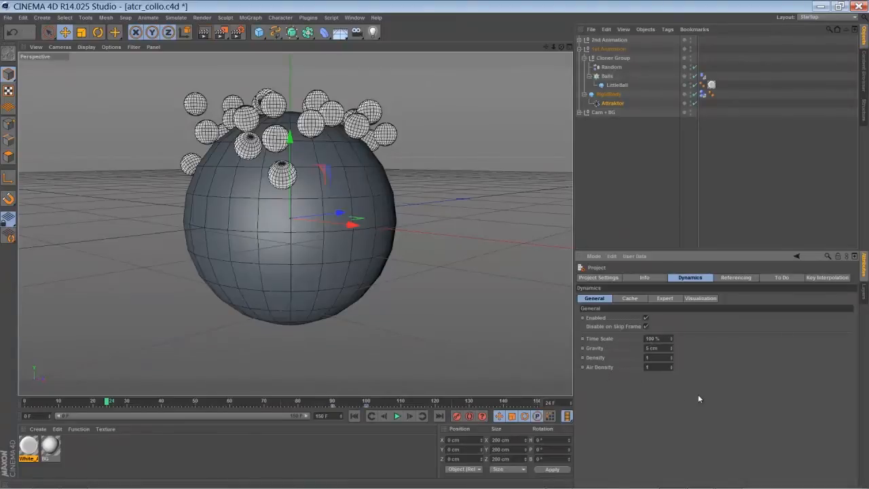
{"action": "left_click", "coordinate": [397, 415]}
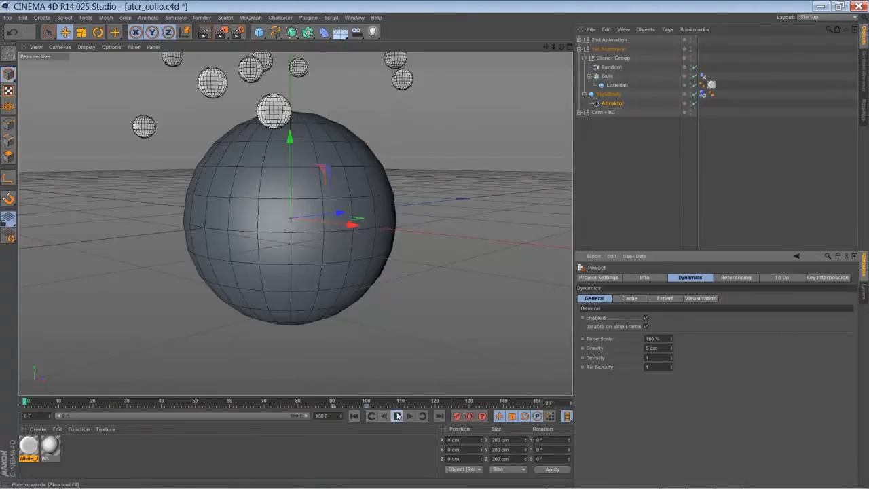
{"action": "left_click", "coordinate": [397, 416]}
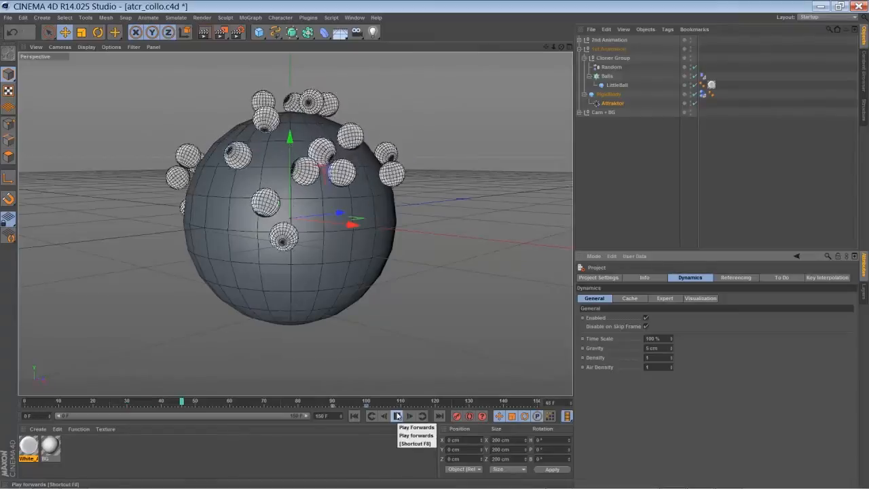
{"action": "left_click", "coordinate": [397, 415]}
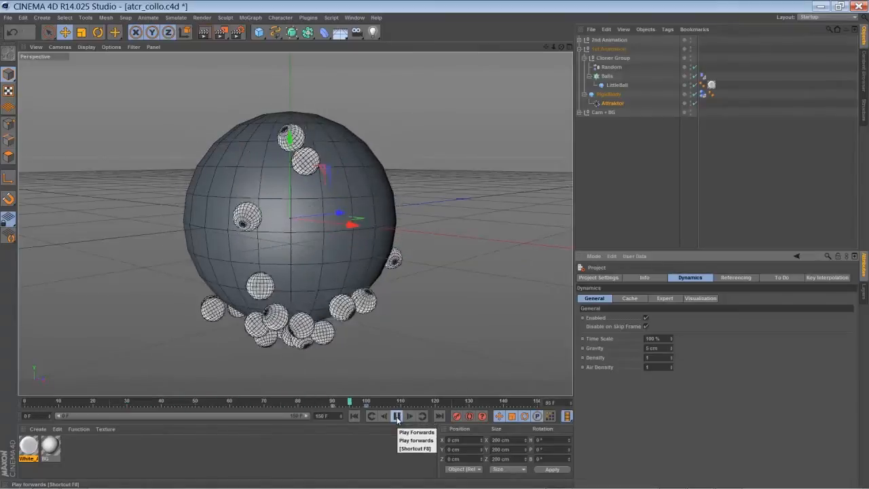
{"action": "left_click", "coordinate": [396, 415]}
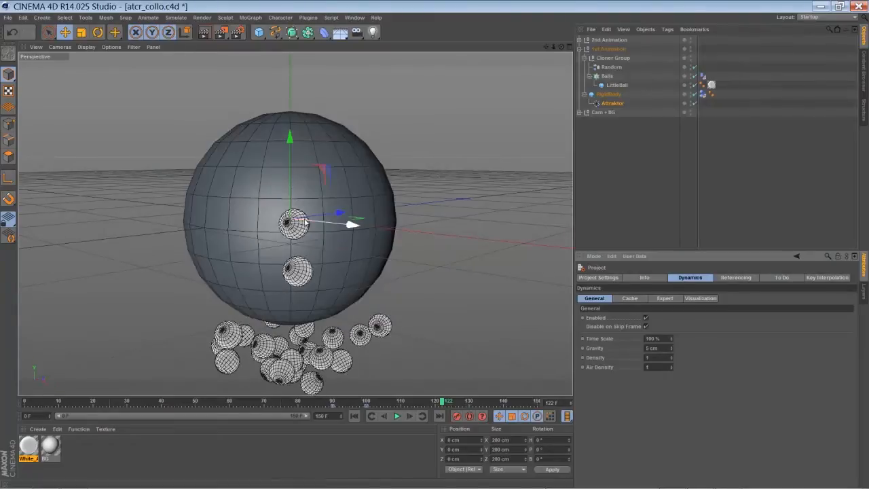
{"action": "left_click", "coordinate": [612, 102]}
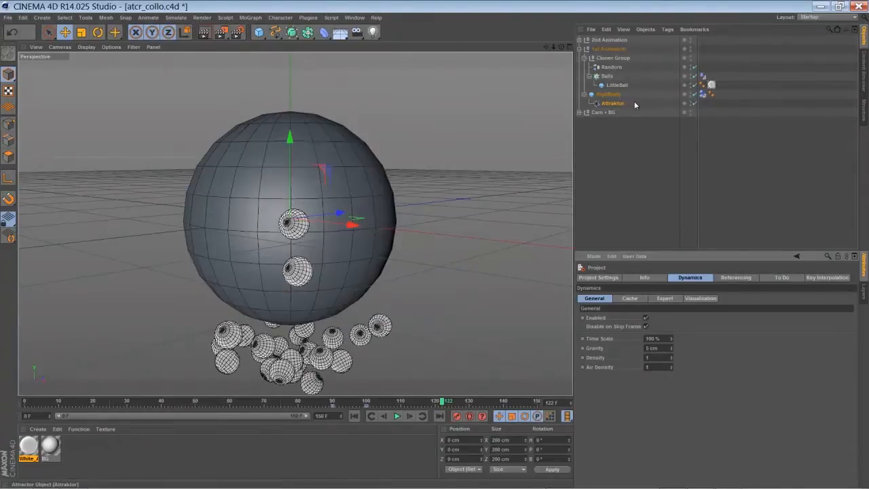
{"action": "left_click", "coordinate": [609, 48]}
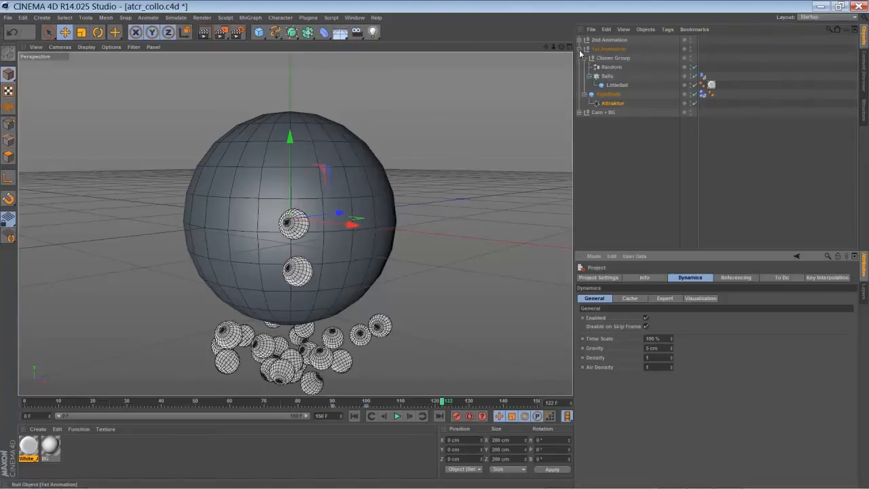
Step: Expand 2nd Animation and HyperNURBS, then select DeformerBall (100 cm radius, 128 segments)
{"action": "left_click", "coordinate": [580, 49]}
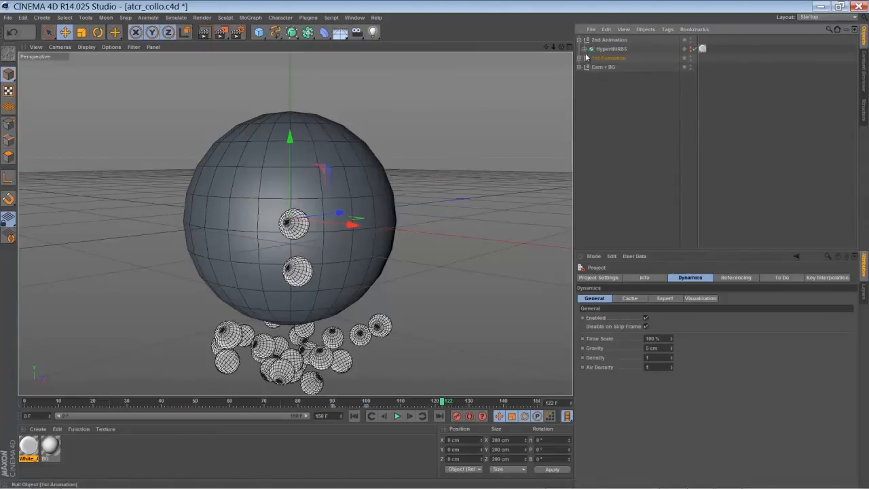
{"action": "left_click", "coordinate": [580, 49]}
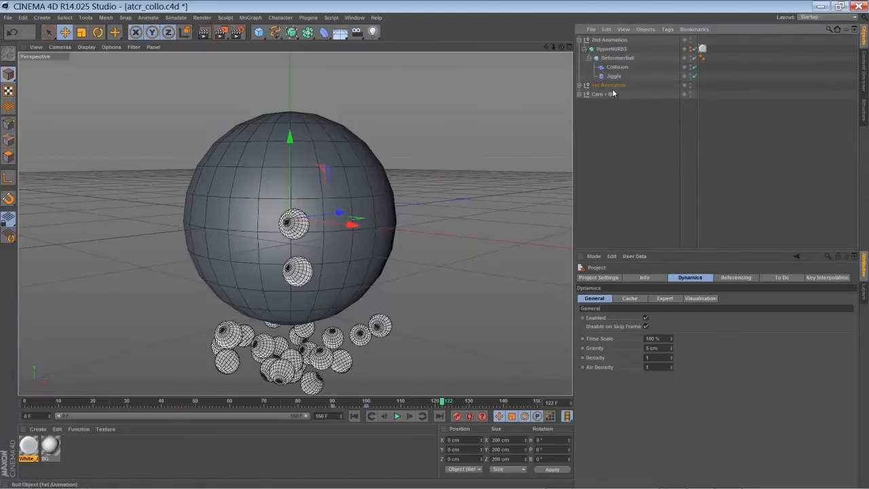
{"action": "mouse_move", "coordinate": [613, 76]}
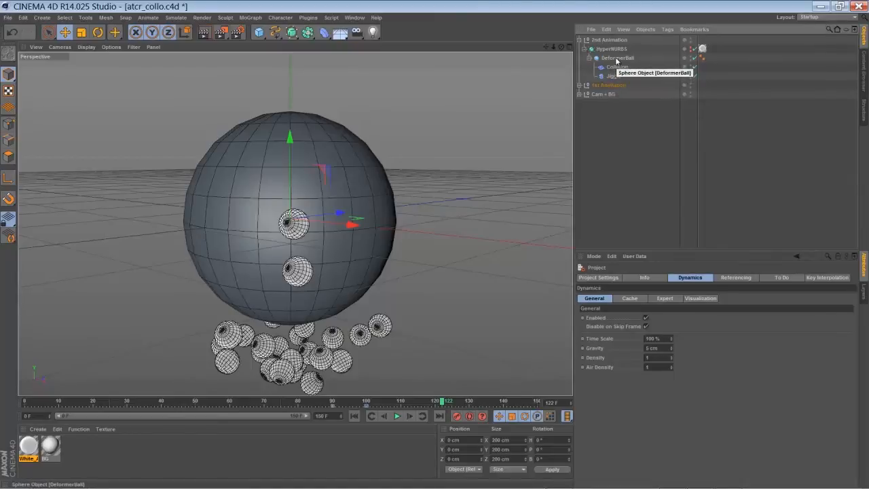
{"action": "left_click", "coordinate": [617, 58]}
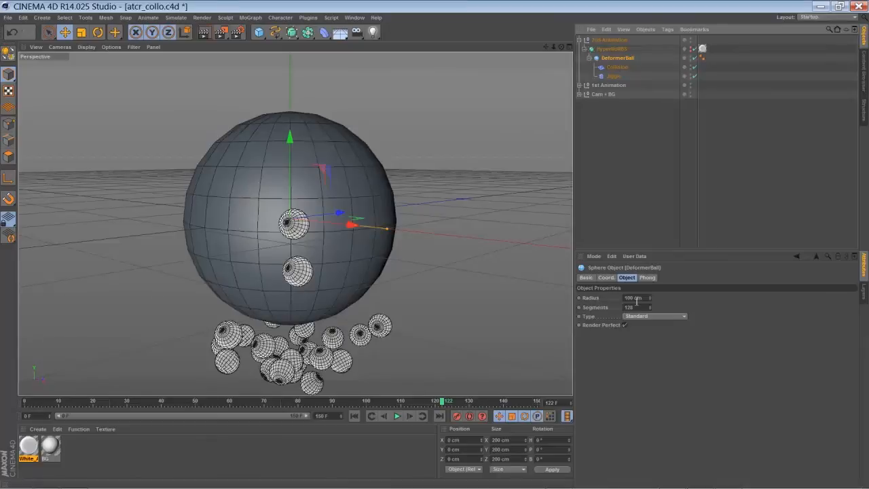
{"action": "mouse_move", "coordinate": [591, 315]}
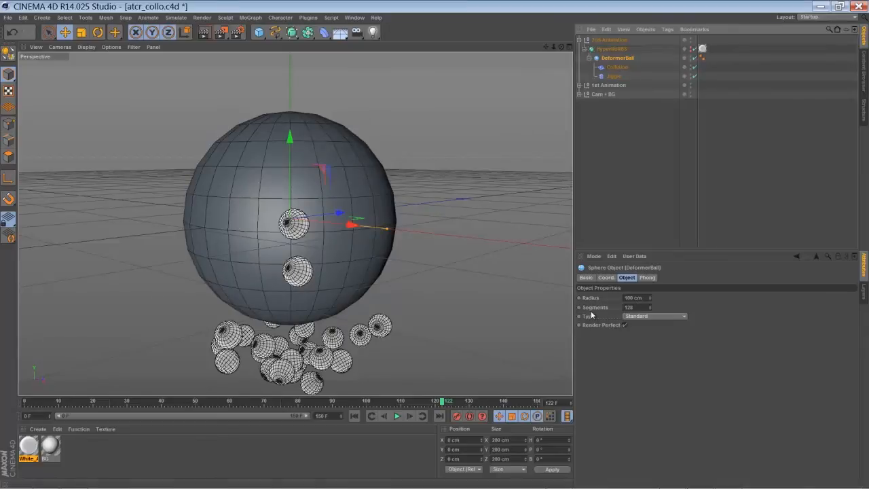
{"action": "mouse_move", "coordinate": [611, 311]}
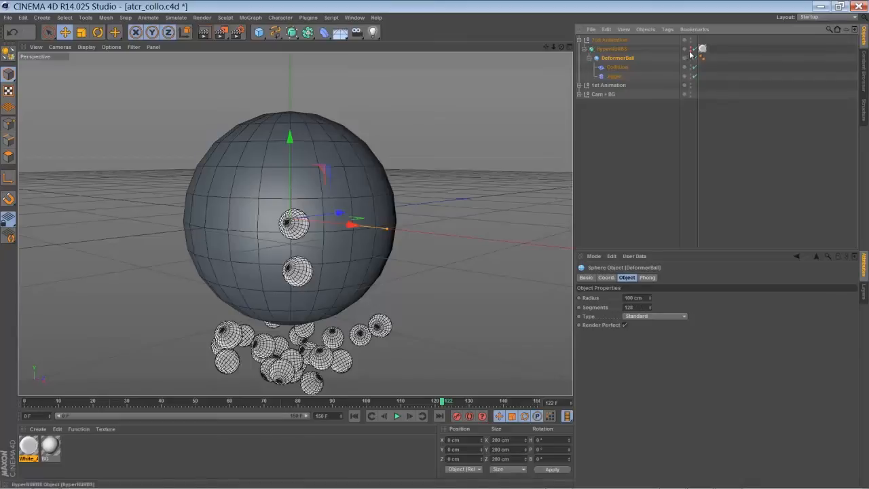
{"action": "mouse_move", "coordinate": [693, 53]}
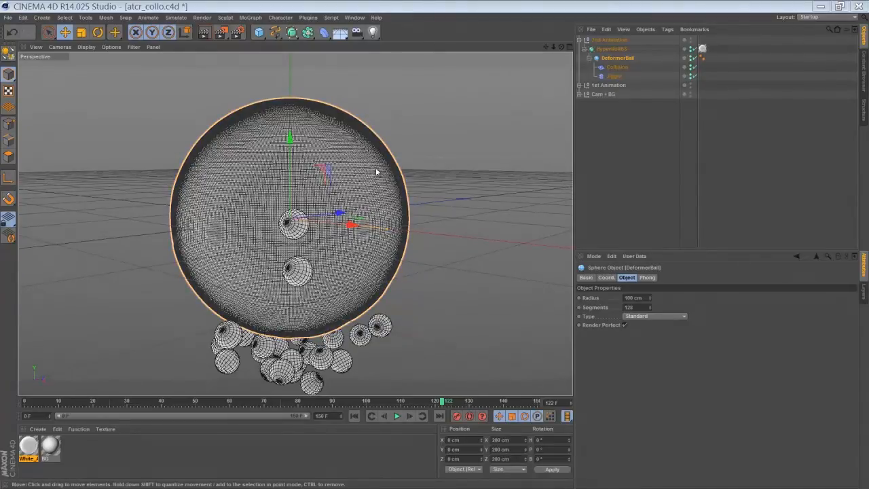
{"action": "mouse_move", "coordinate": [617, 94]}
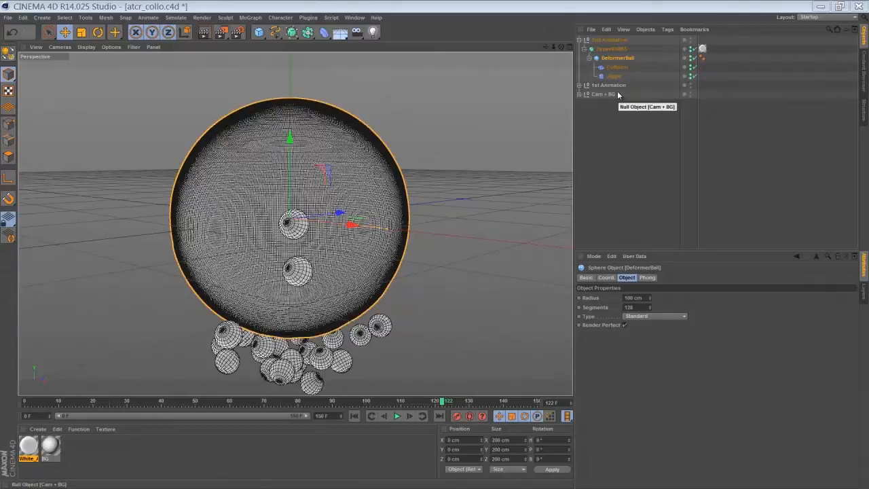
{"action": "mouse_move", "coordinate": [616, 61]}
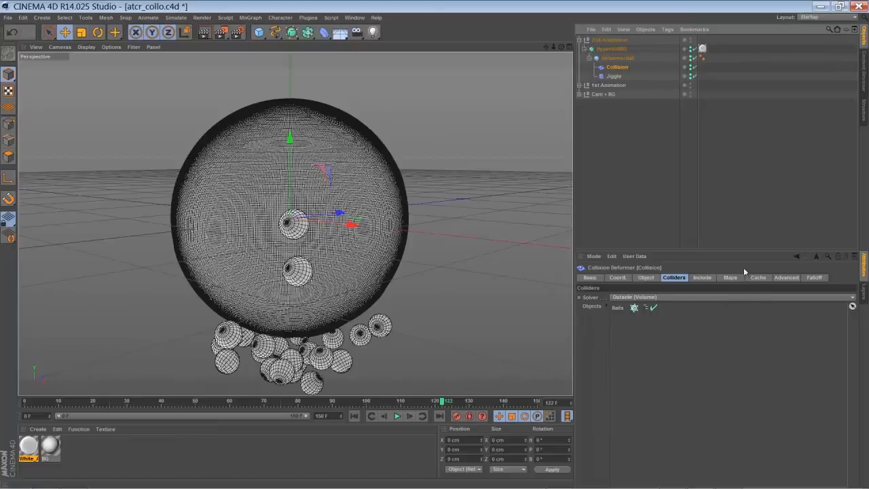
Step: Review the Collision deformer's advanced settings and Jiggle's settings, then expand 1st Animation
{"action": "left_click", "coordinate": [785, 277]}
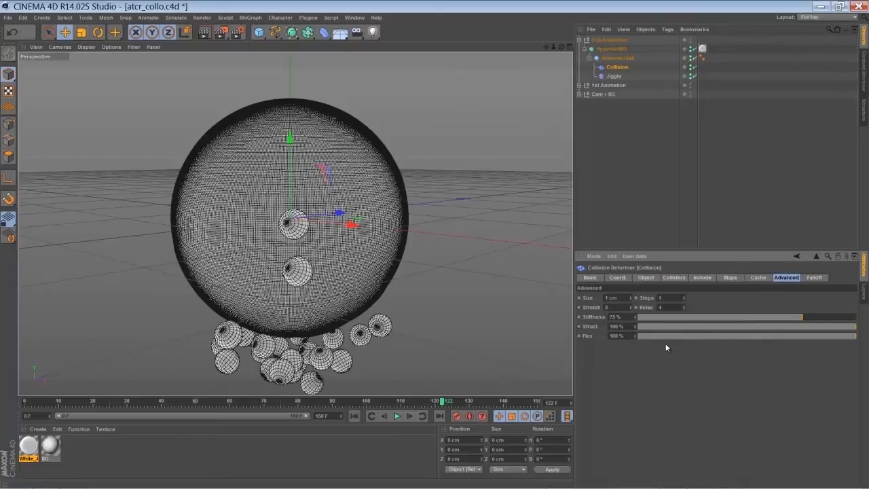
{"action": "mouse_move", "coordinate": [678, 206]}
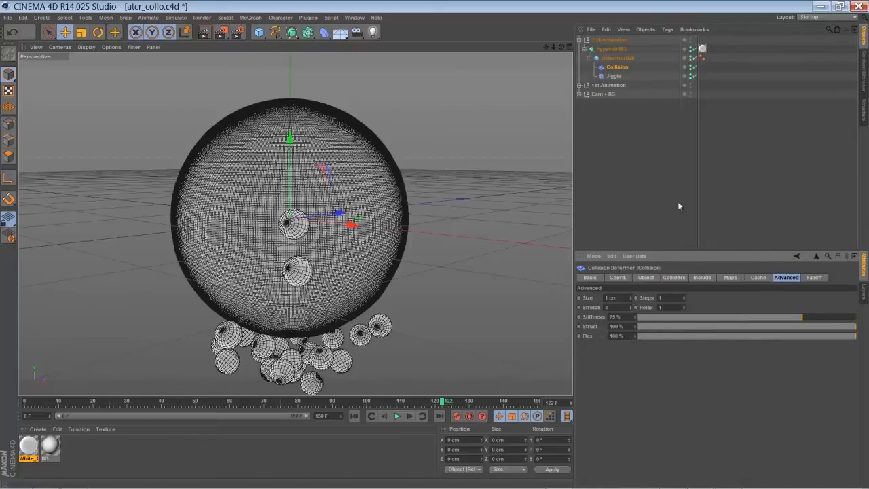
{"action": "left_click", "coordinate": [613, 76]}
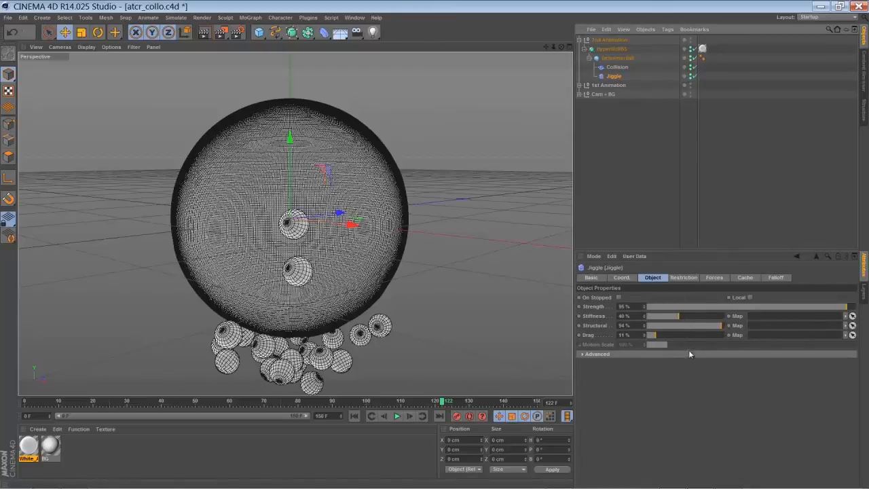
{"action": "mouse_move", "coordinate": [747, 399]}
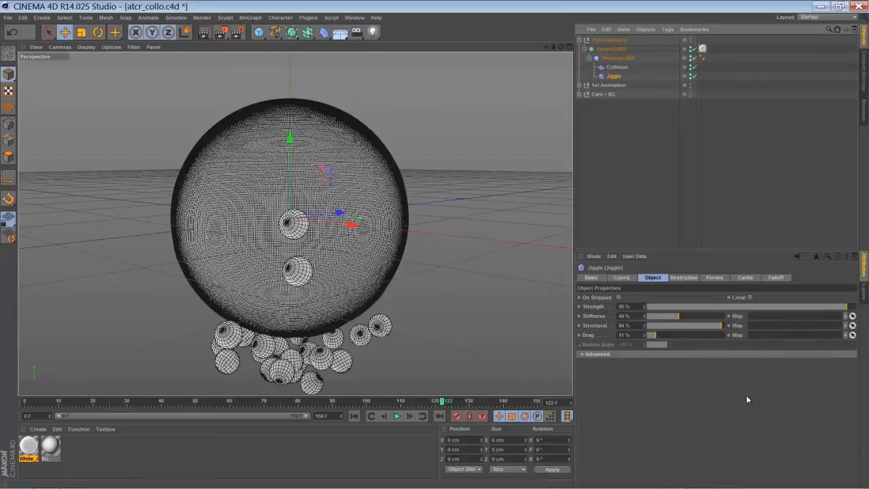
{"action": "mouse_move", "coordinate": [580, 127]}
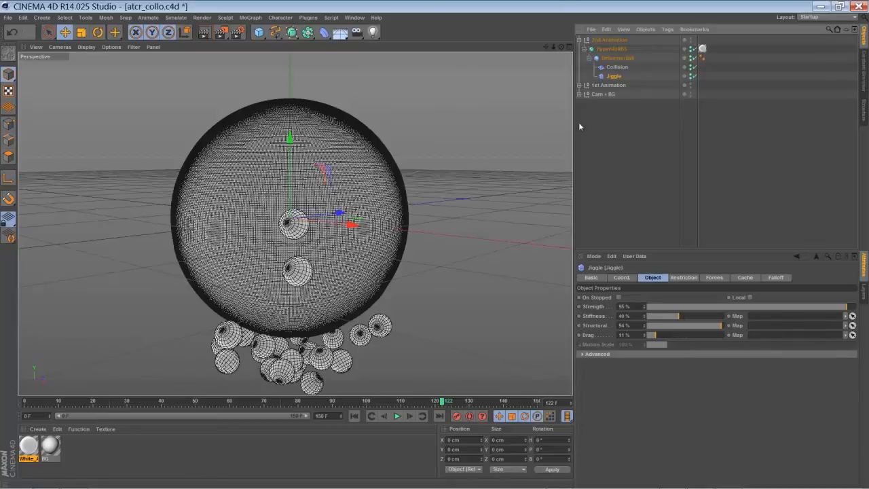
{"action": "left_click", "coordinate": [585, 85]}
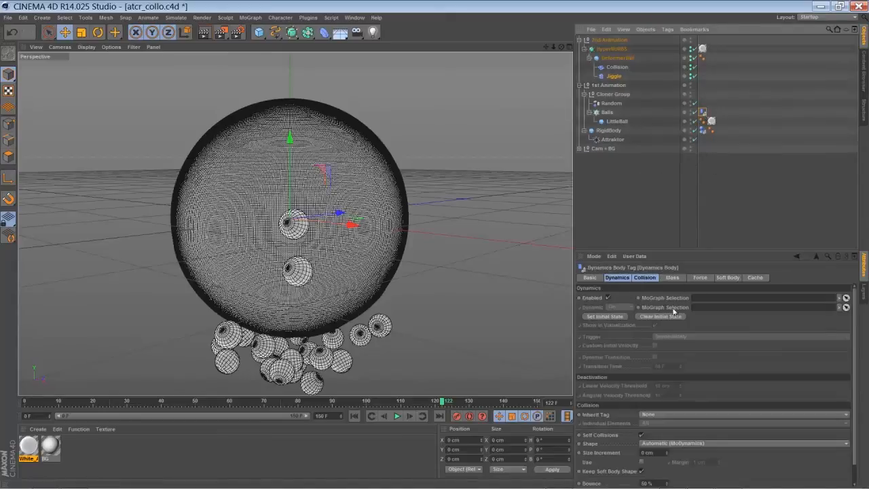
Step: Check the RigidBody, Collision and Jiggle cache tabs, then play the baked animation
{"action": "left_click", "coordinate": [754, 277]}
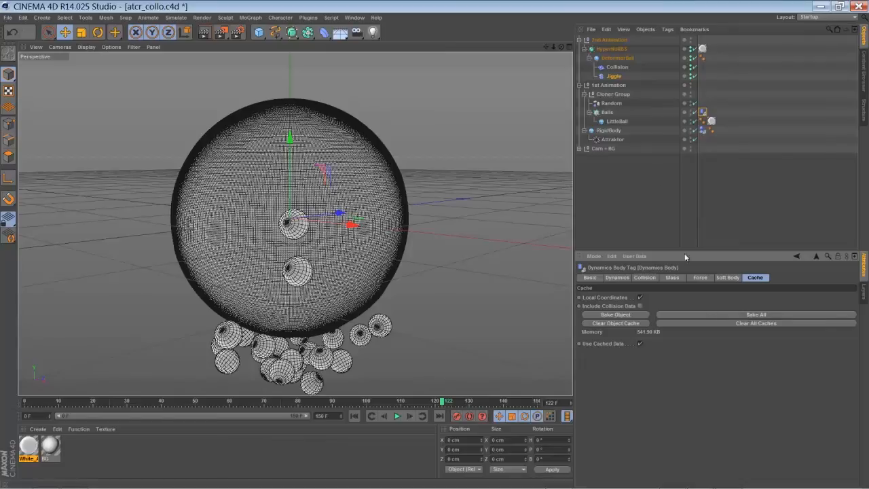
{"action": "left_click", "coordinate": [617, 66]}
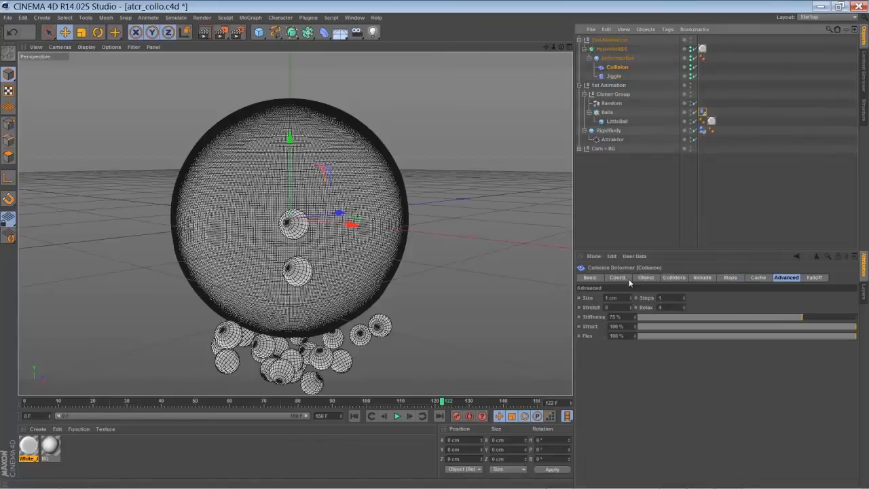
{"action": "left_click", "coordinate": [758, 277]}
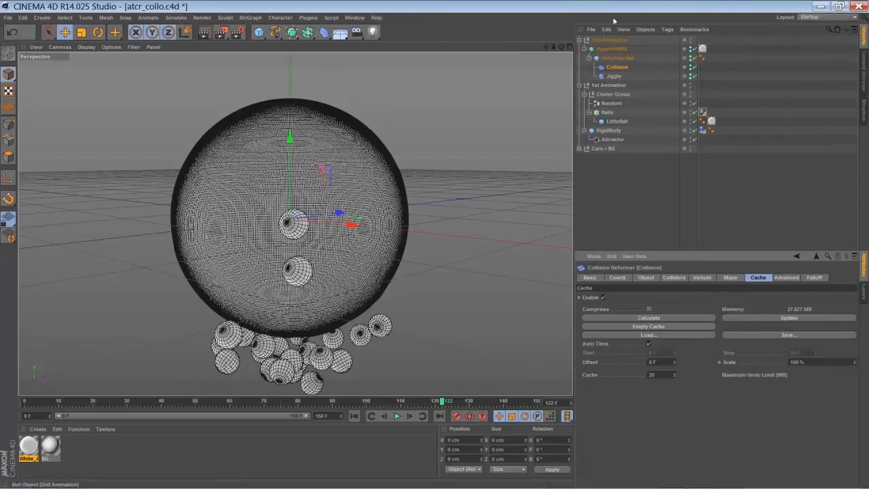
{"action": "left_click", "coordinate": [613, 76]}
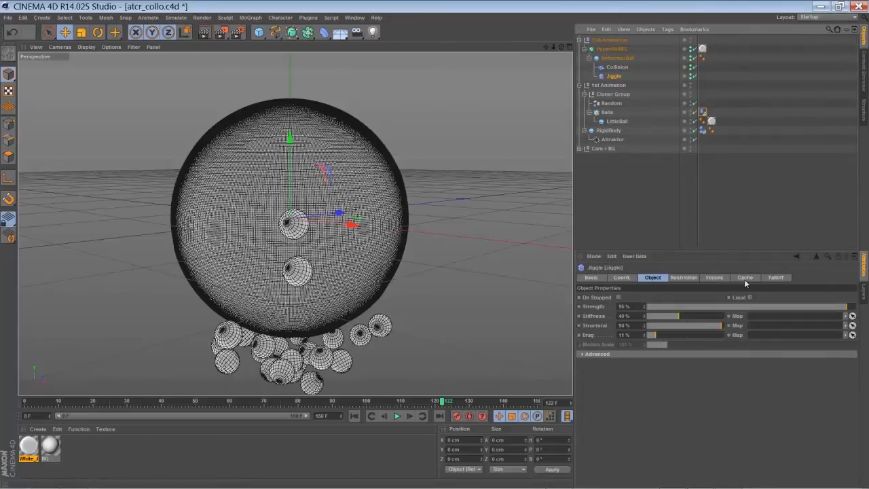
{"action": "left_click", "coordinate": [745, 277]}
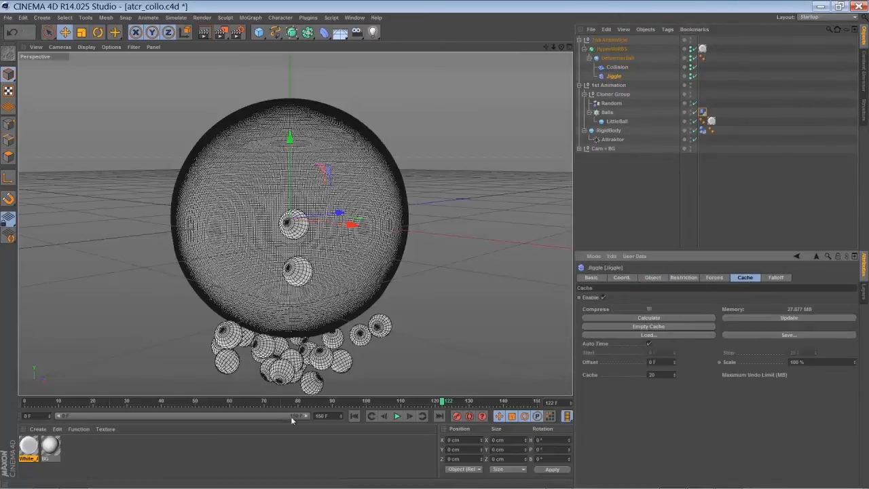
{"action": "left_click", "coordinate": [397, 415]}
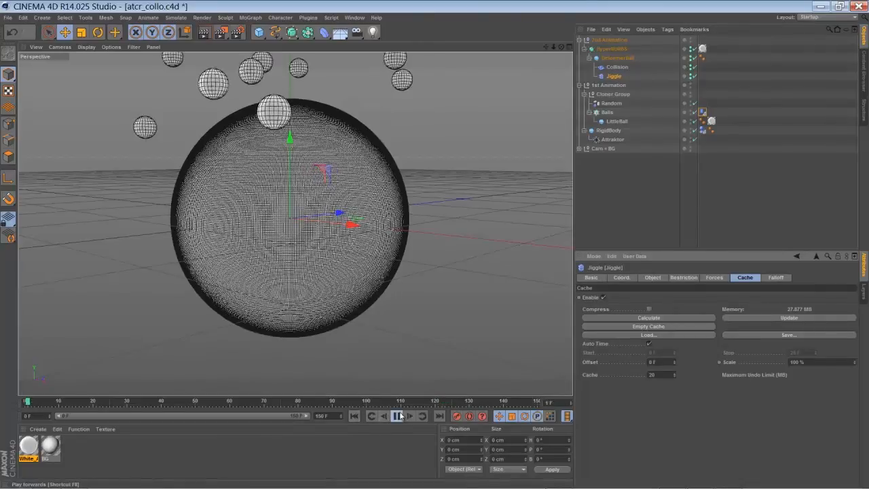
Step: Render frame 86 in the view and inspect the 90 cm RigidBody sphere
{"action": "left_click", "coordinate": [409, 416]}
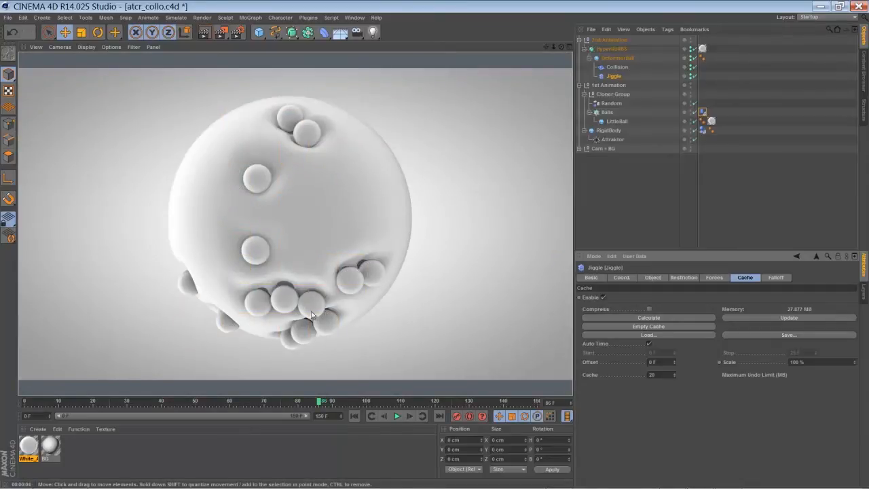
{"action": "left_click", "coordinate": [609, 130]}
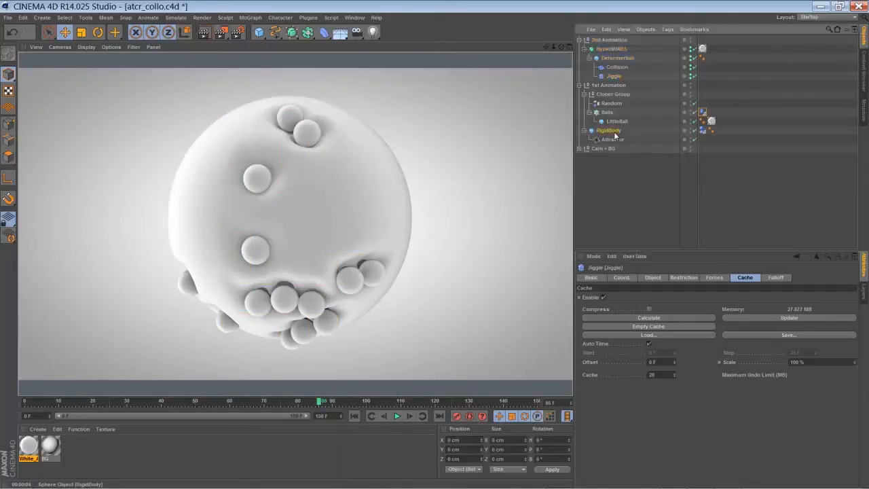
{"action": "left_click", "coordinate": [609, 130]}
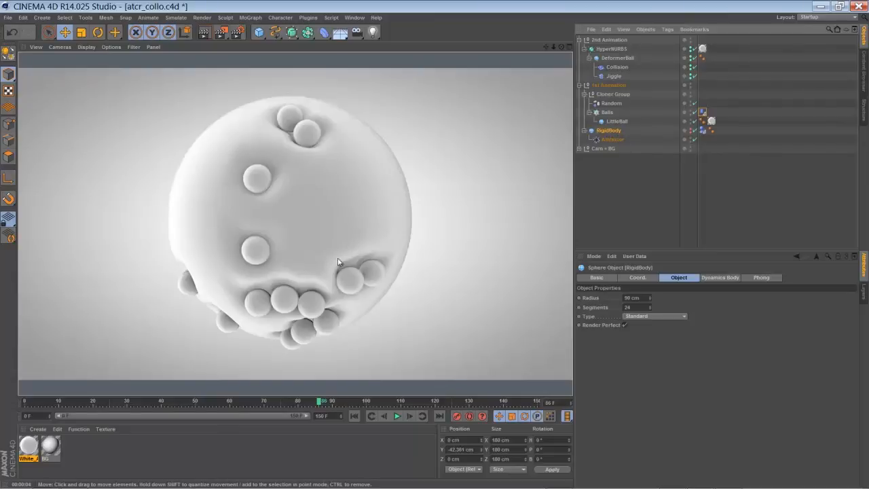
{"action": "mouse_move", "coordinate": [242, 238]}
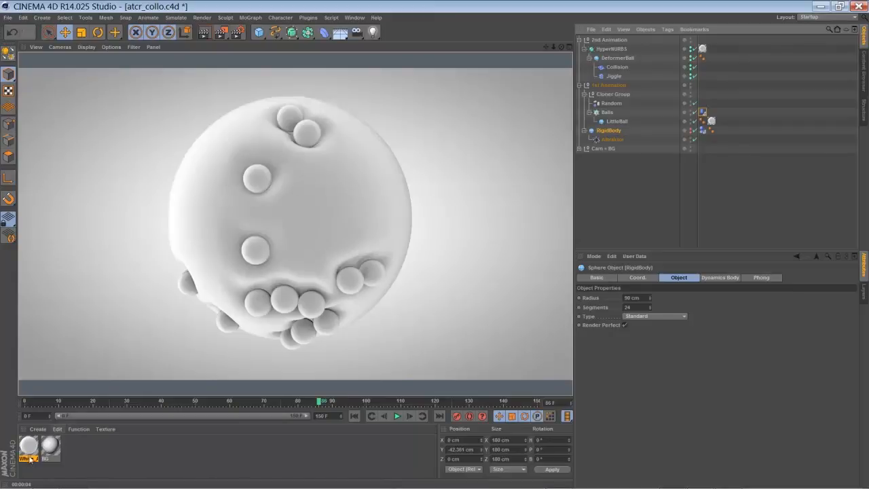
Step: Inspect White_AO's Fresnel colour and Ambient Occlusion luminance shaders, then close the editor
{"action": "double_click", "coordinate": [29, 448]}
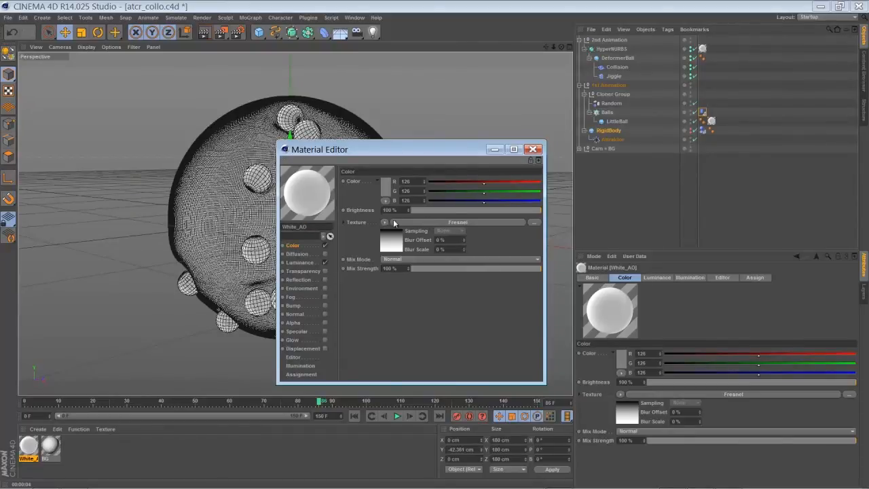
{"action": "left_click", "coordinate": [458, 222]}
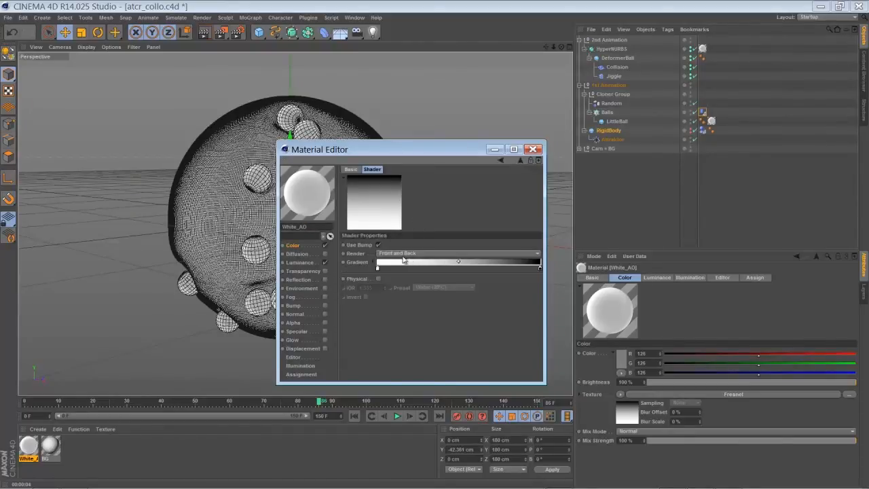
{"action": "mouse_move", "coordinate": [473, 273]}
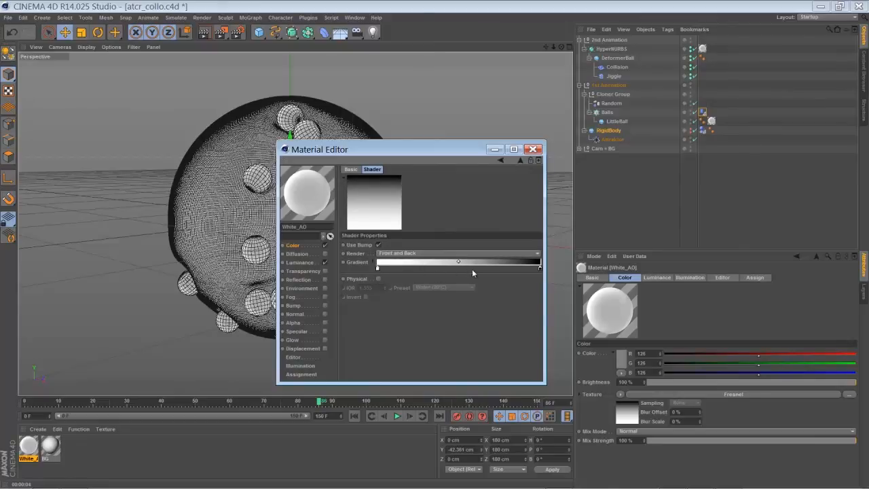
{"action": "mouse_move", "coordinate": [385, 272]}
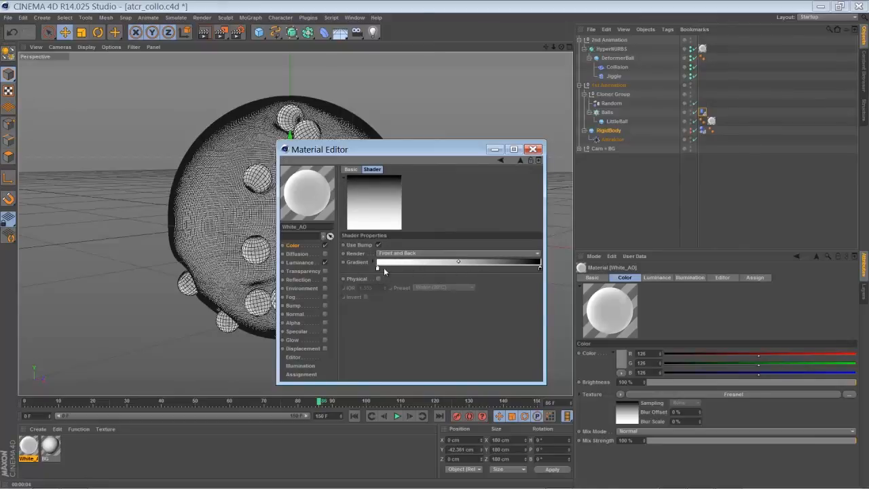
{"action": "left_click", "coordinate": [300, 262]}
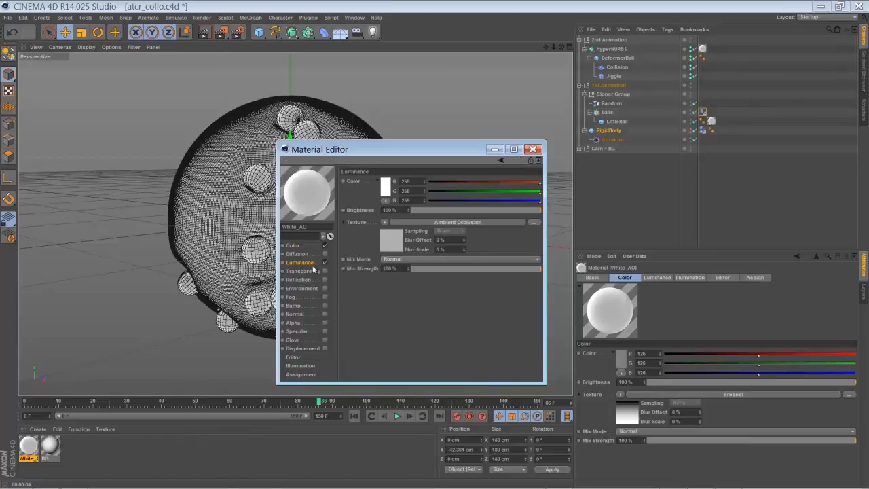
{"action": "mouse_move", "coordinate": [428, 257]}
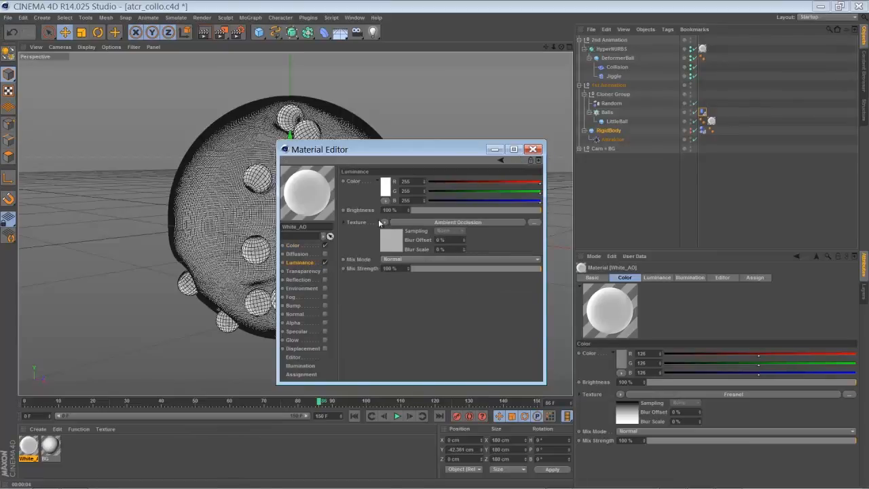
{"action": "left_click", "coordinate": [400, 222]}
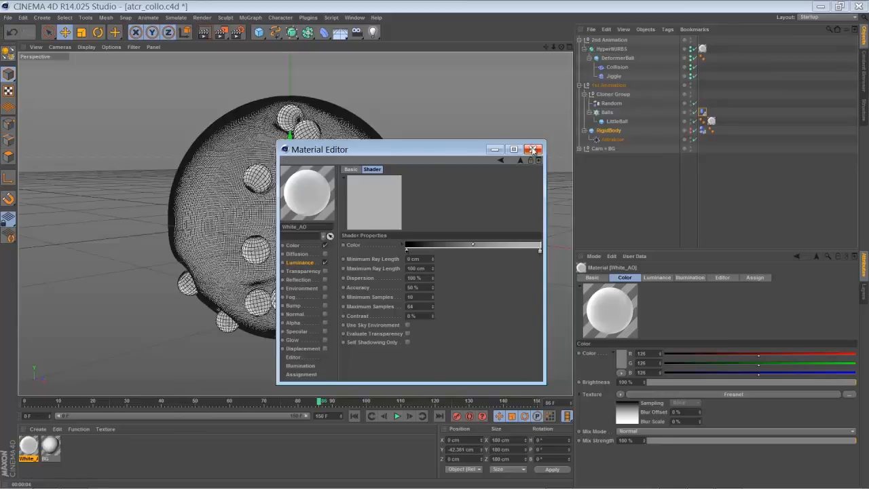
{"action": "left_click", "coordinate": [534, 150]}
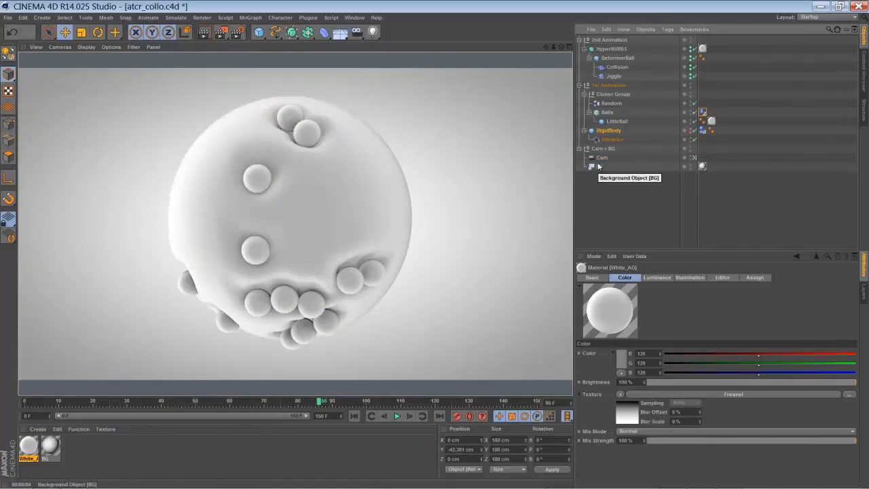
{"action": "mouse_move", "coordinate": [592, 184]}
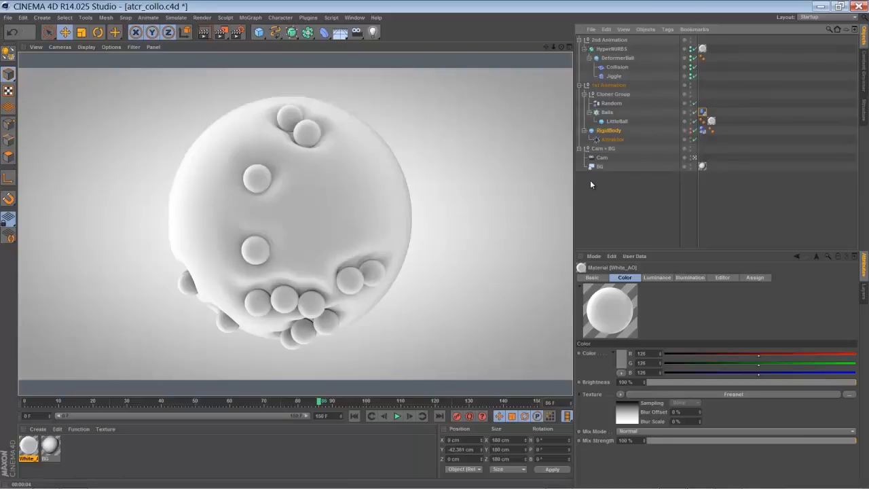
{"action": "mouse_move", "coordinate": [596, 185]}
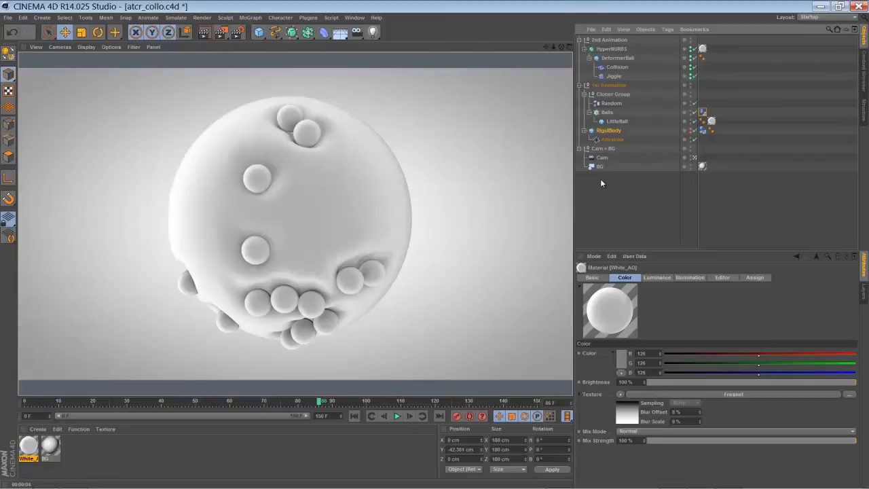
{"action": "mouse_move", "coordinate": [297, 393]}
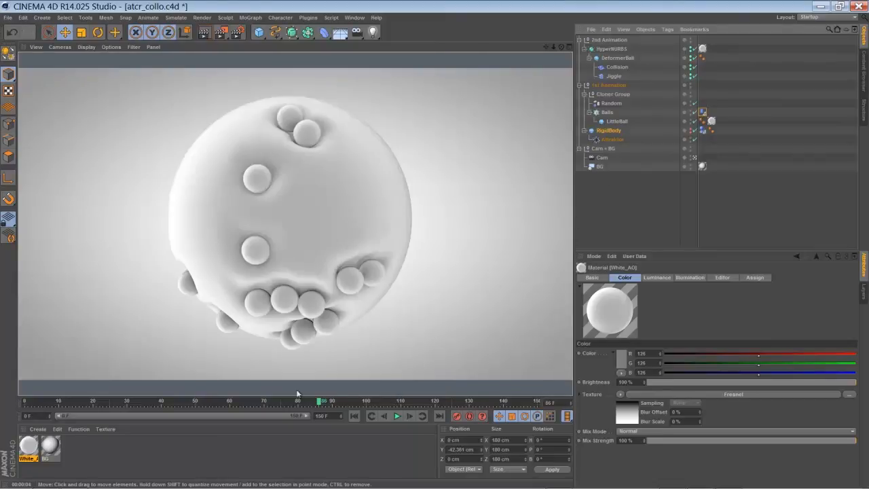